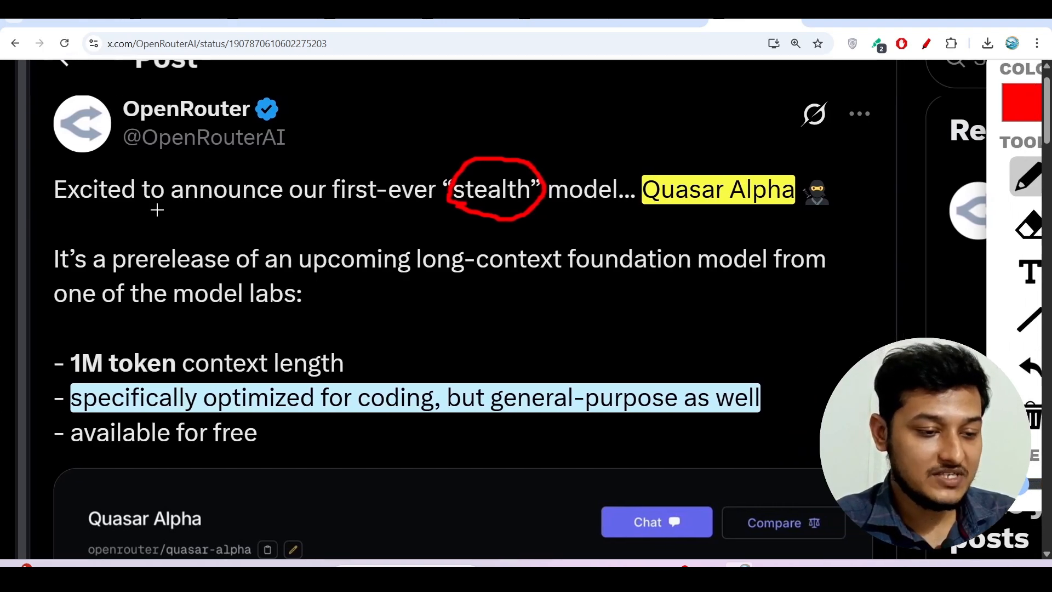
- Underline the Quasar Alpha announcement's opening sentence in red, then scroll to the model card
drag(60, 211, 117, 216)
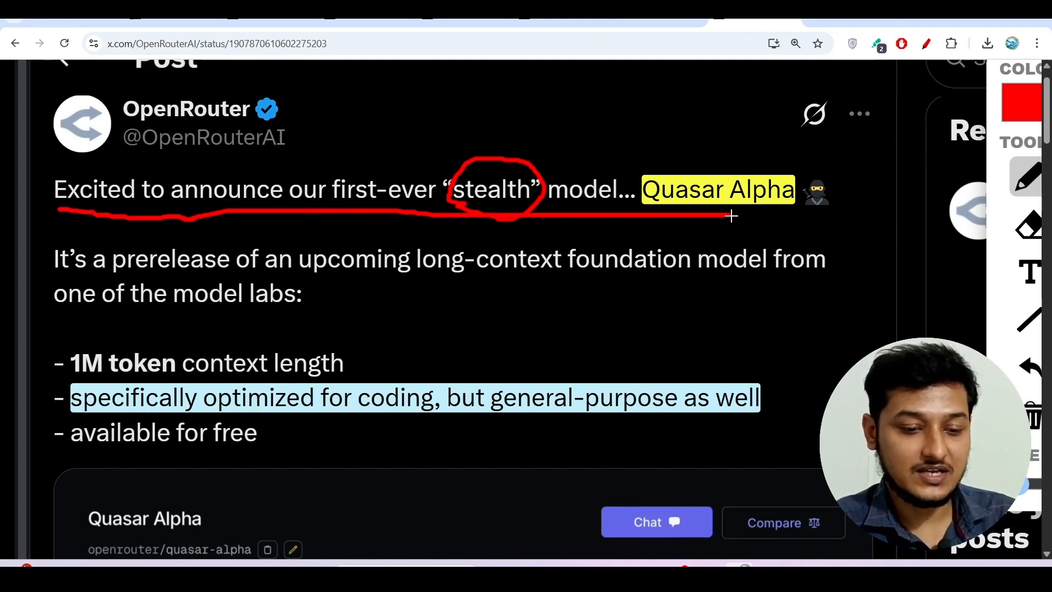
scroll(down, 3)
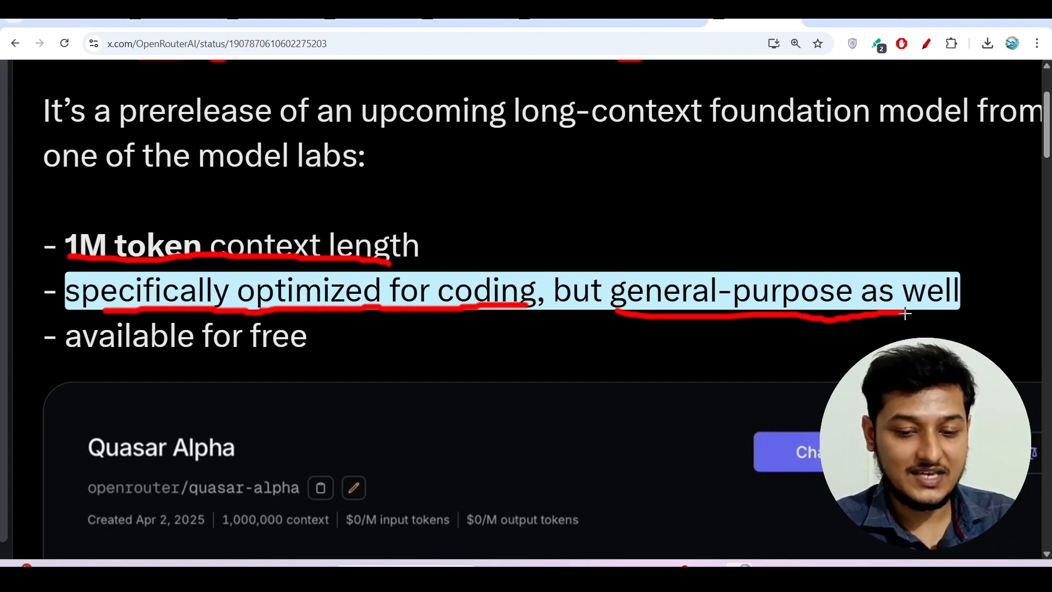
scroll(down, 3)
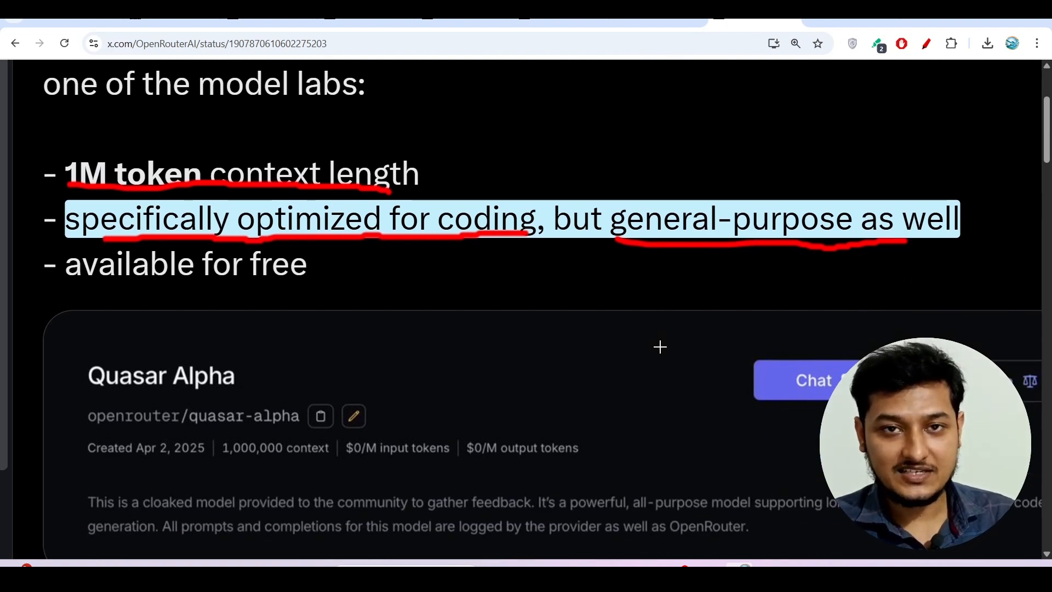
mouse_move(134, 291)
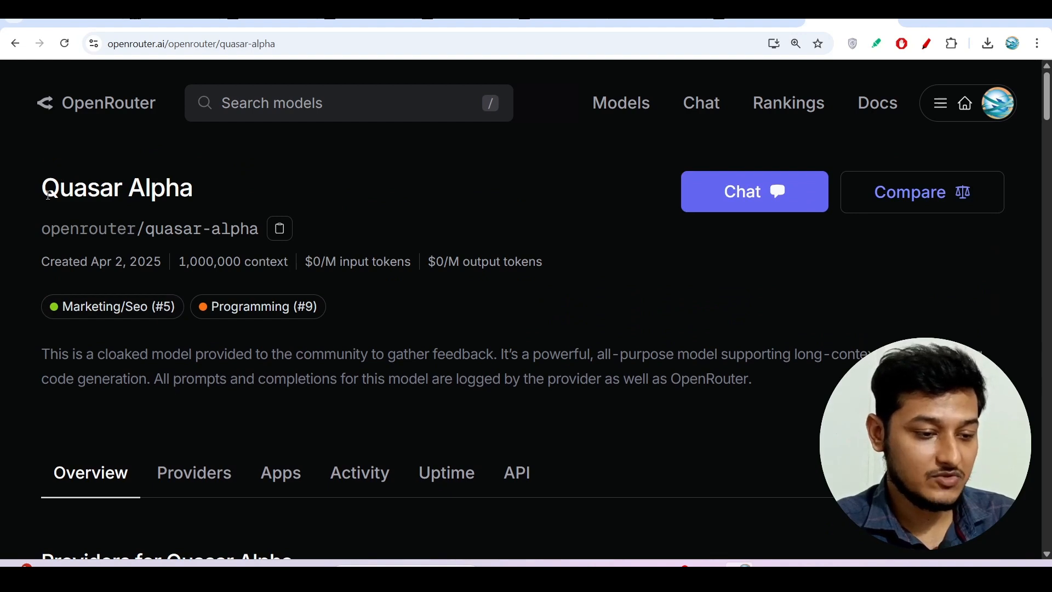
- Scroll the Quasar Alpha model overview showing 1,000,000 context and free pricing
scroll(down, 3)
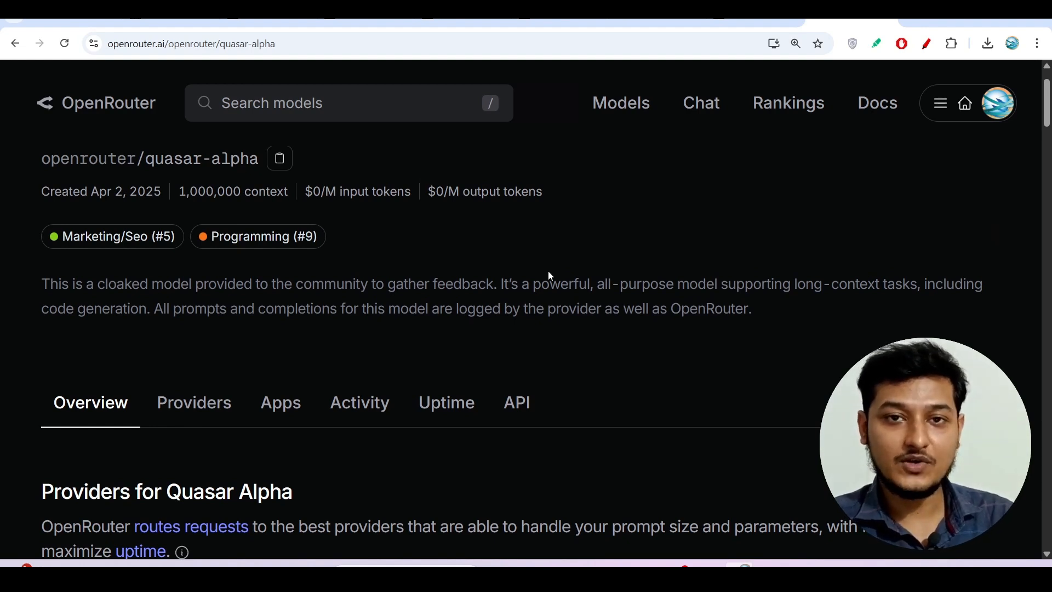
mouse_move(504, 334)
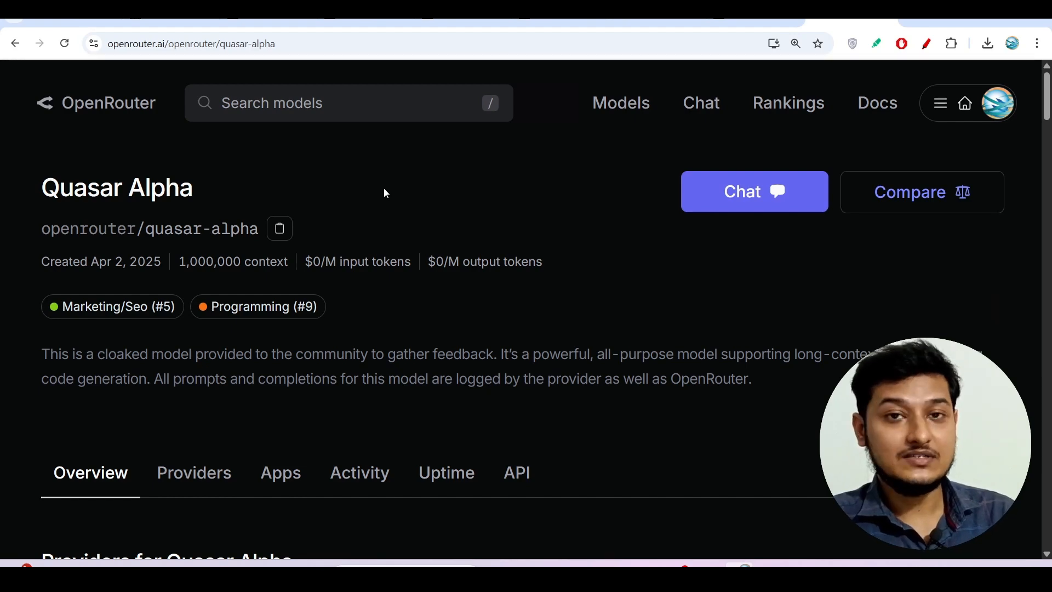
mouse_move(401, 152)
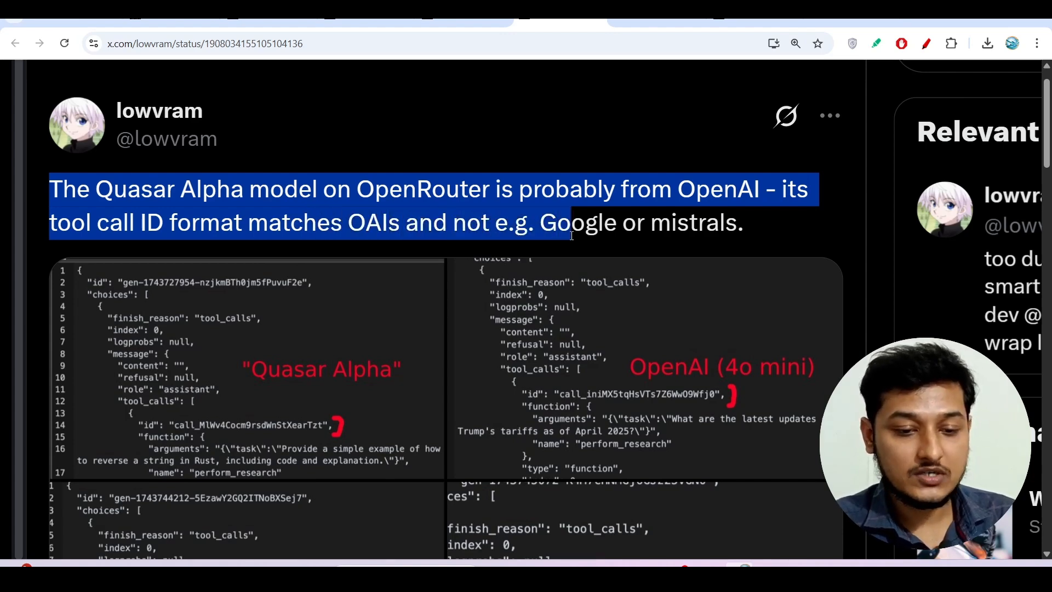
- Scroll through the lowvram post's four tool-call ID JSON screenshots and clear the text selection
scroll(down, 3)
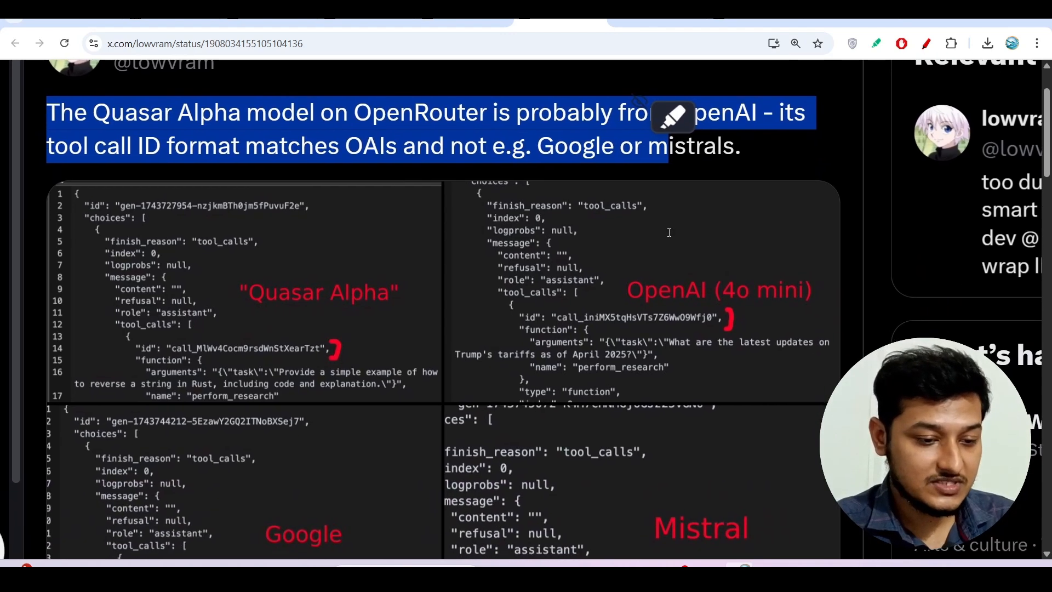
scroll(down, 3)
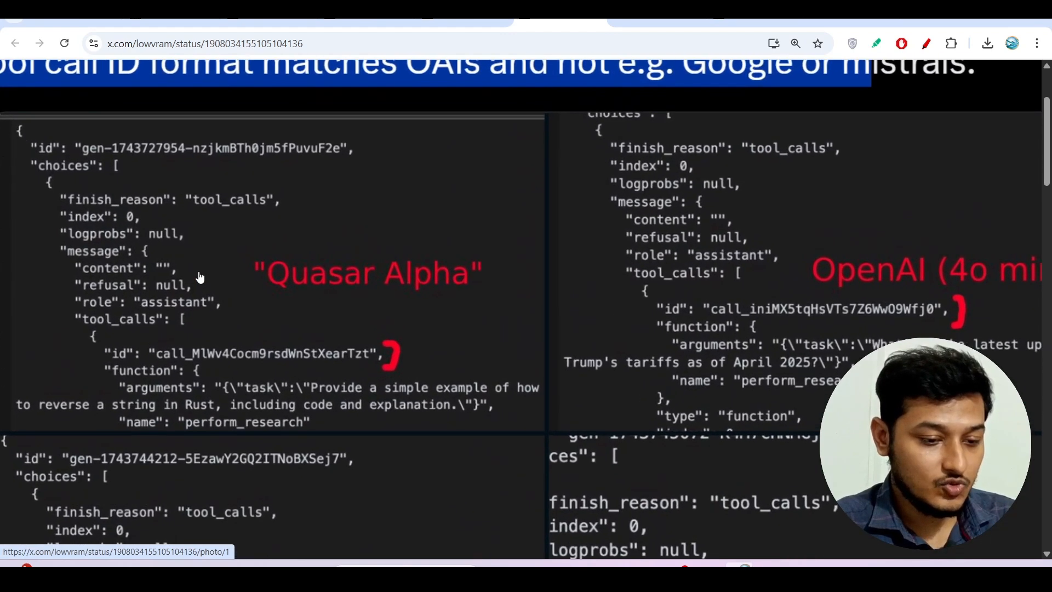
scroll(down, 3)
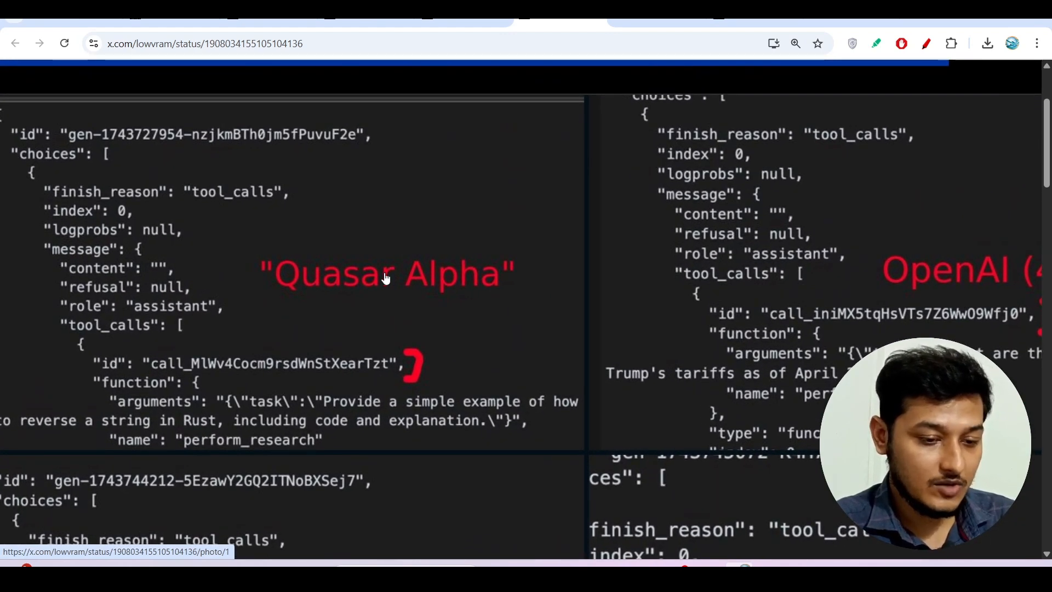
mouse_move(195, 380)
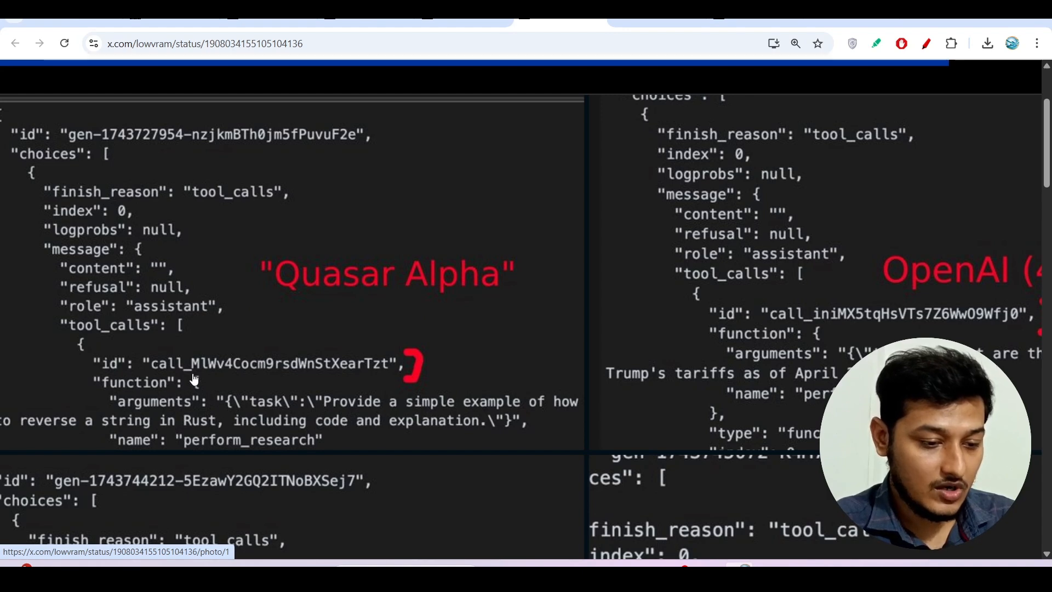
mouse_move(265, 374)
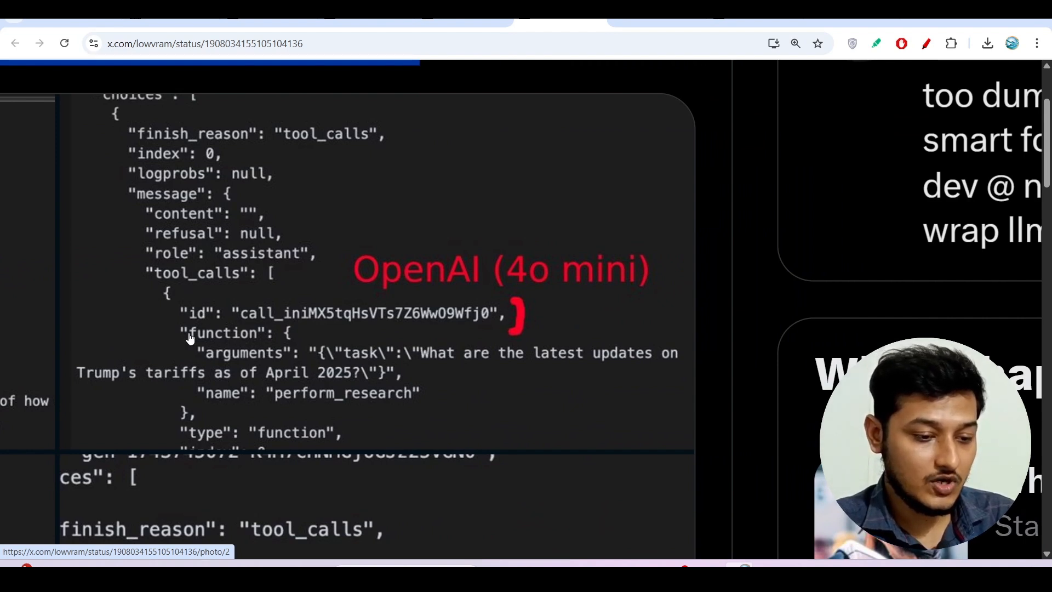
mouse_move(295, 322)
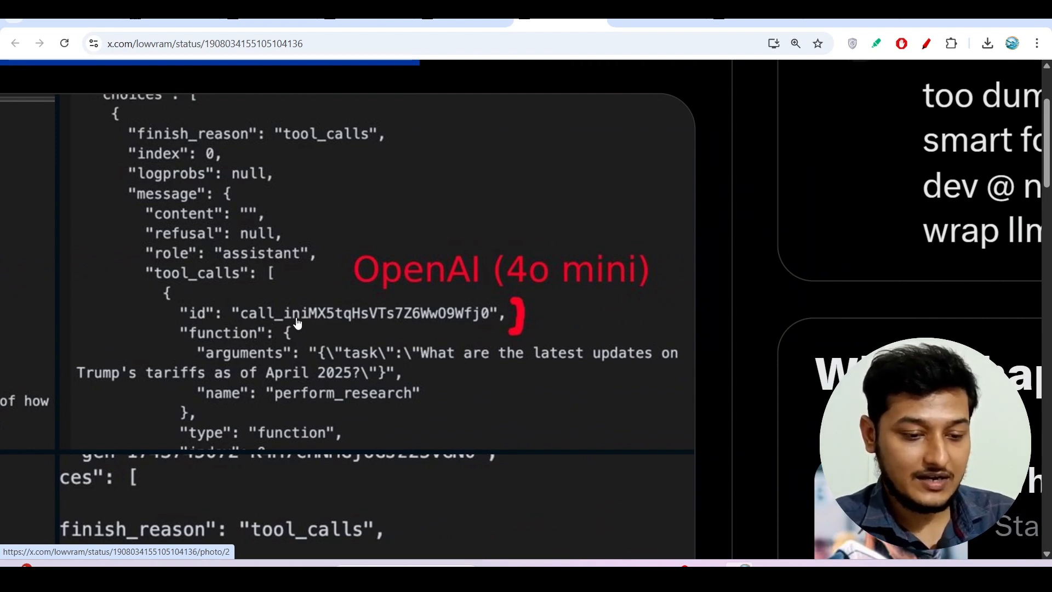
mouse_move(367, 318)
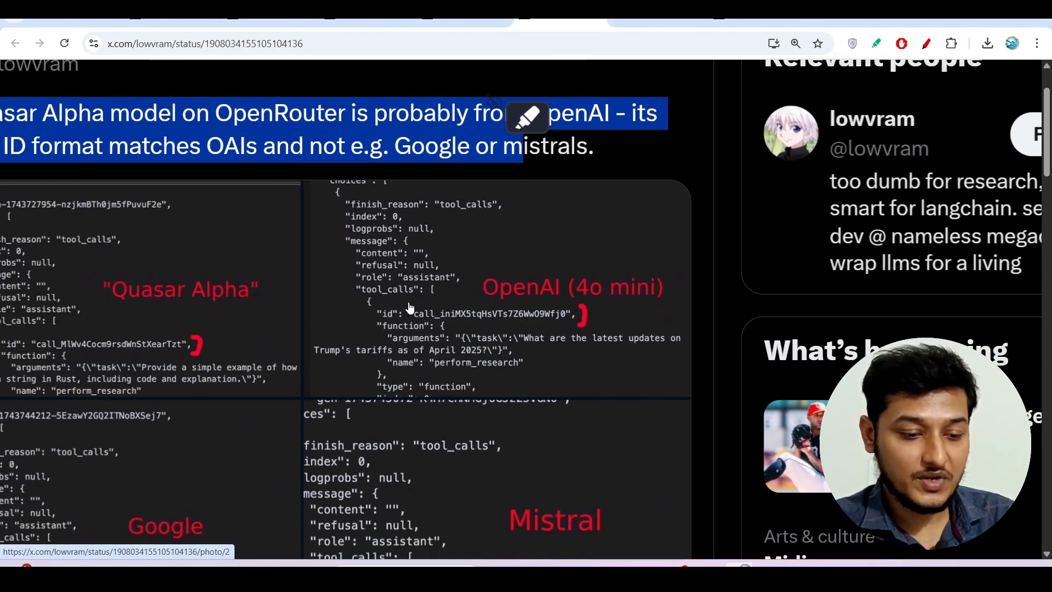
scroll(down, 3)
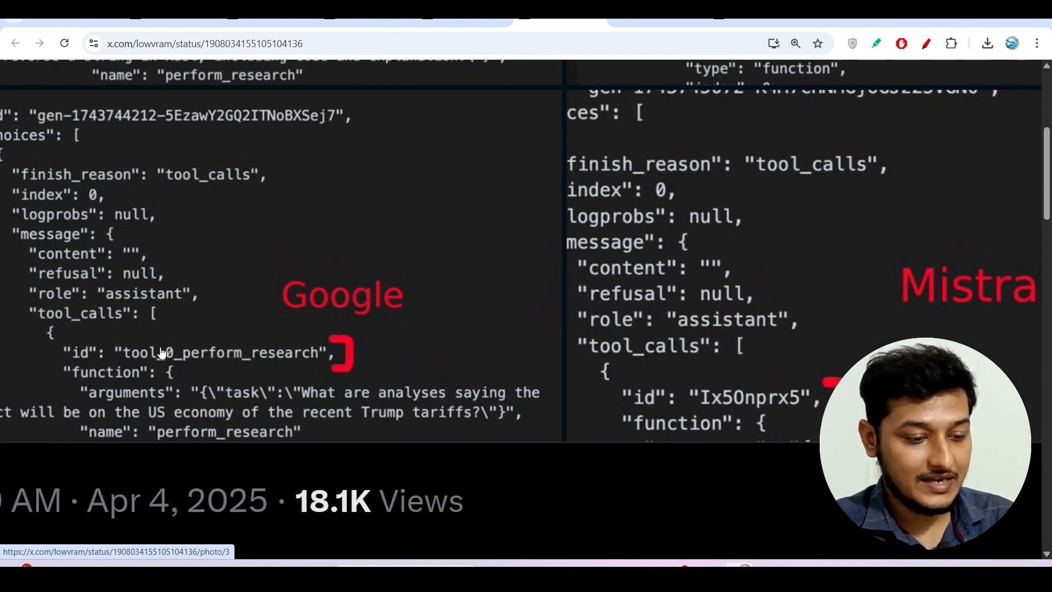
mouse_move(212, 376)
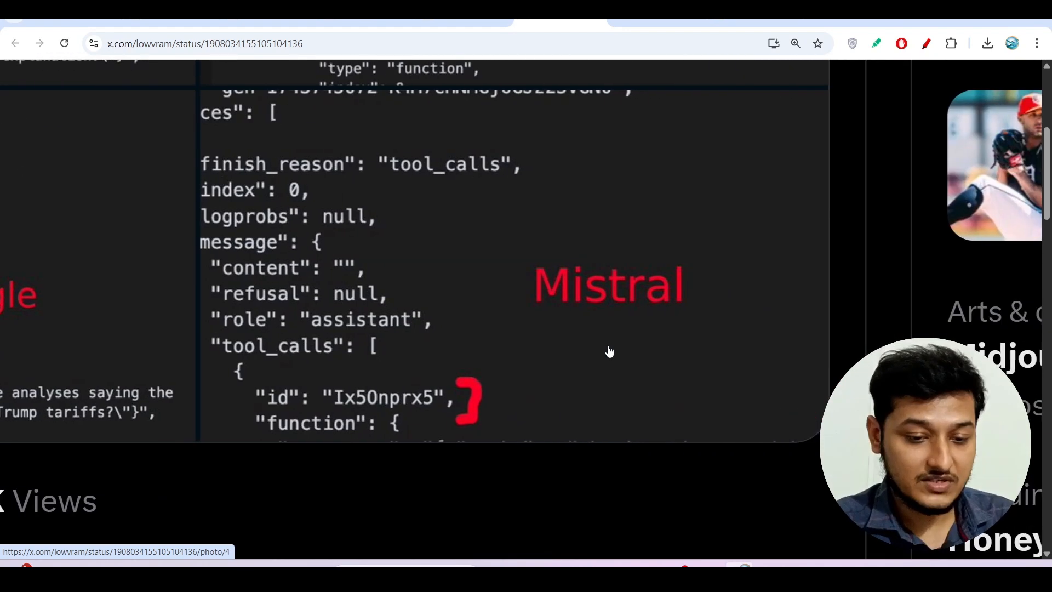
scroll(up, 3)
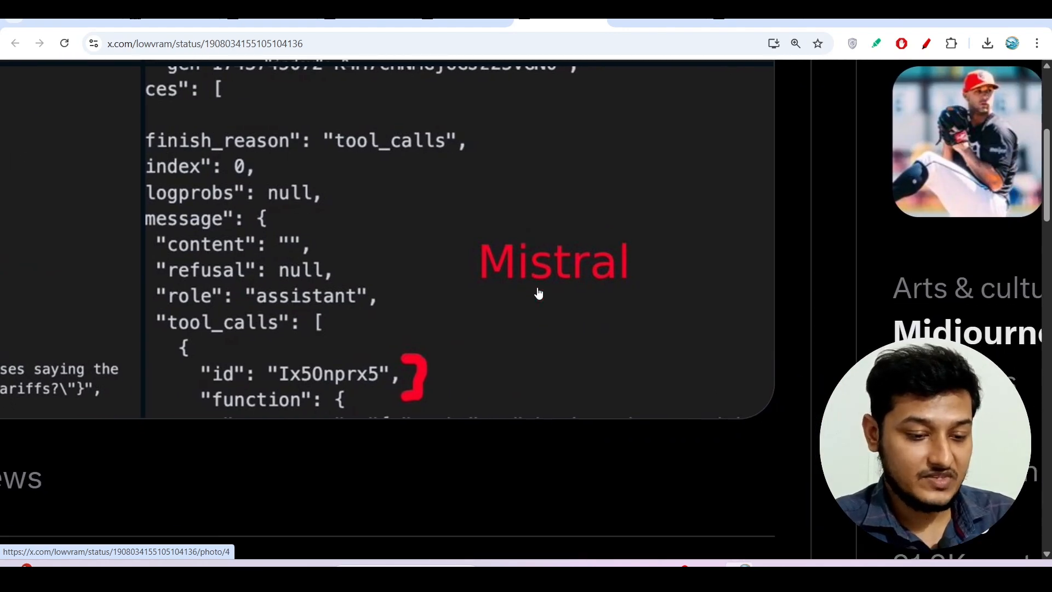
scroll(down, 3)
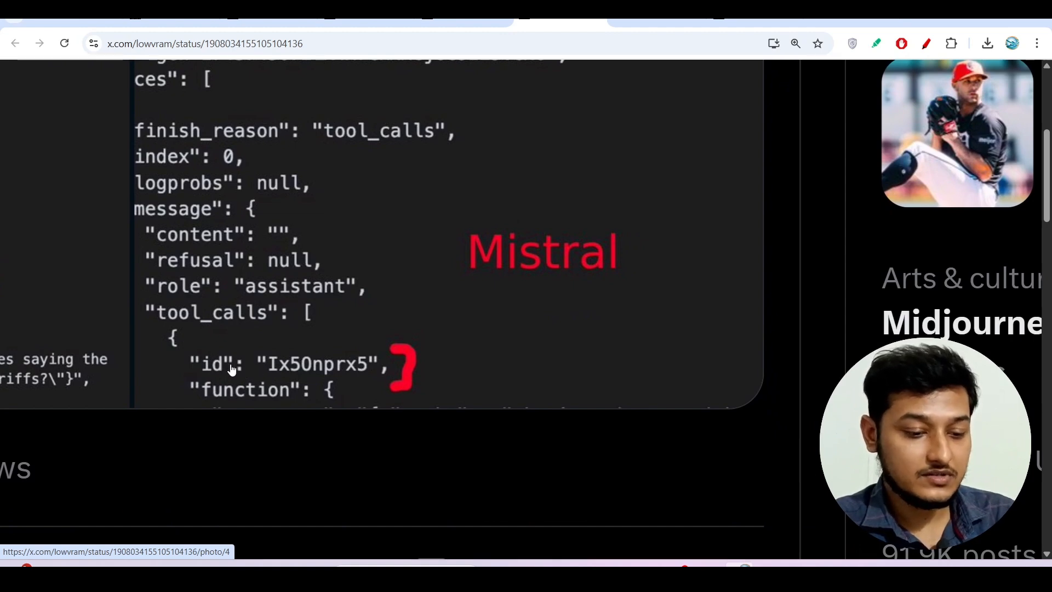
mouse_move(302, 376)
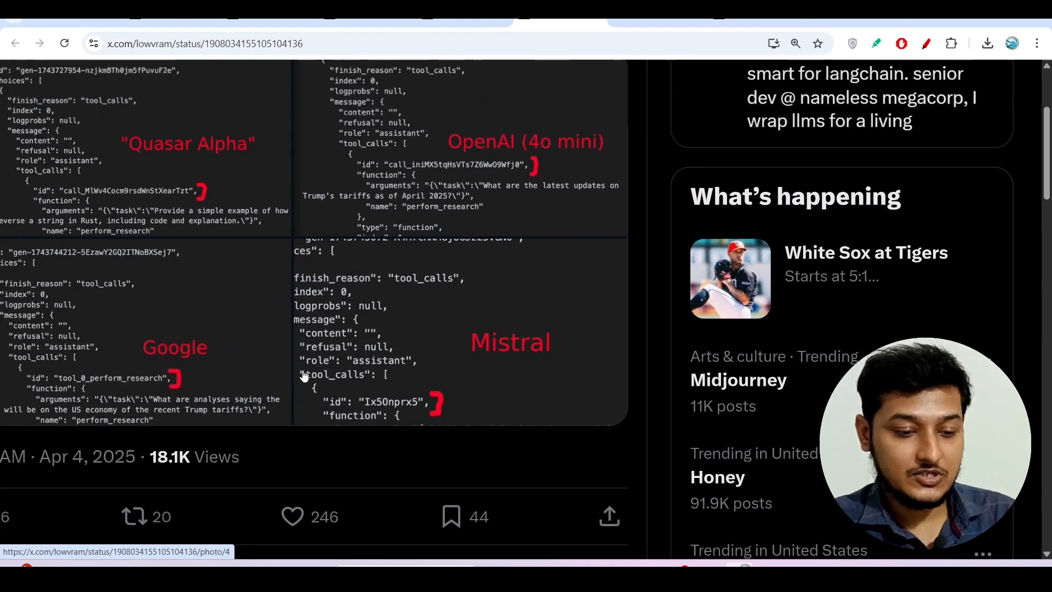
scroll(up, 3)
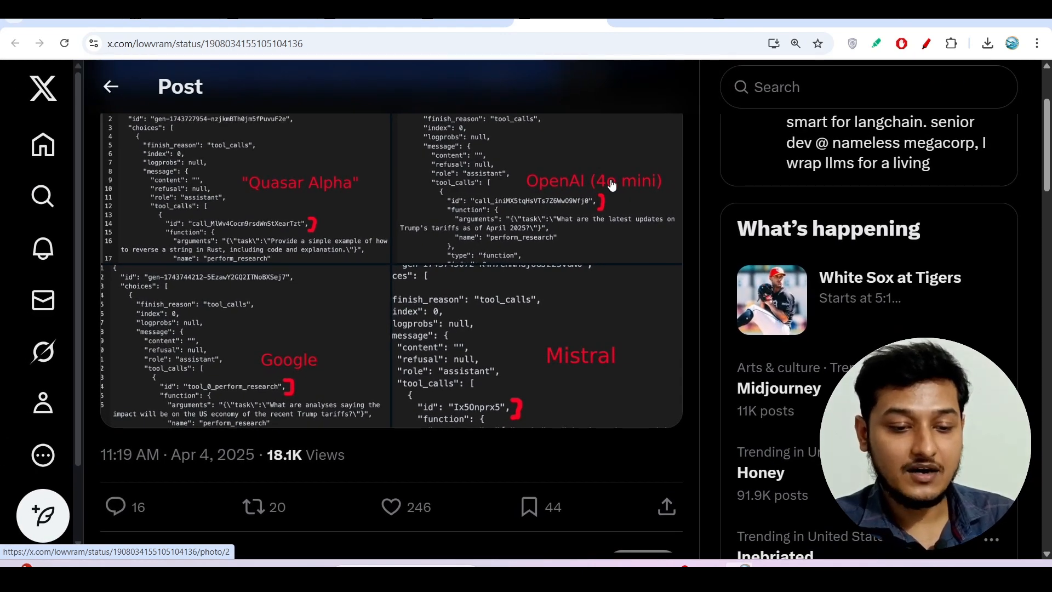
scroll(up, 3)
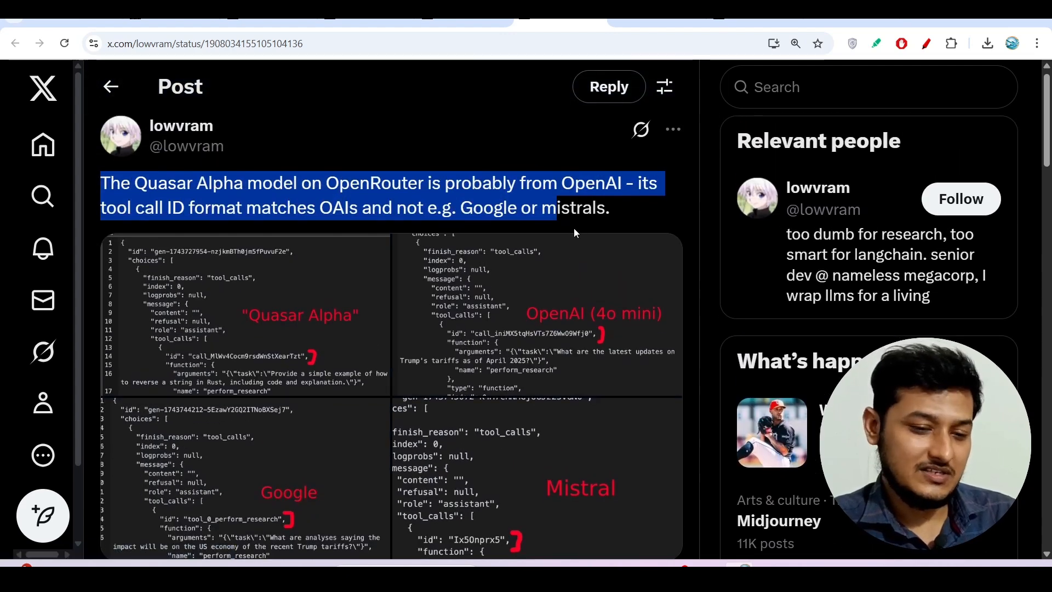
click(494, 194)
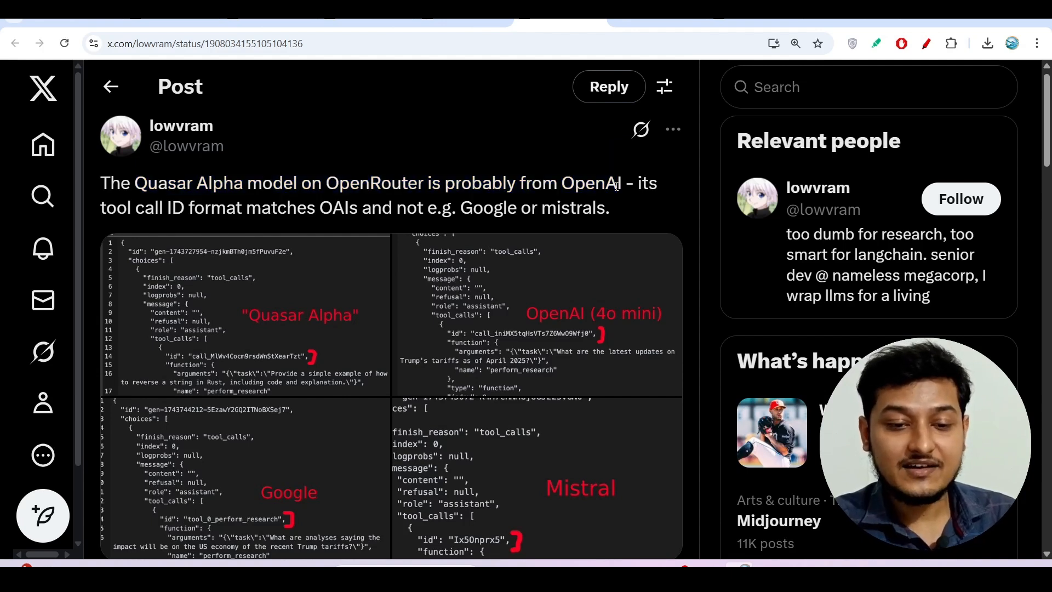
mouse_move(693, 115)
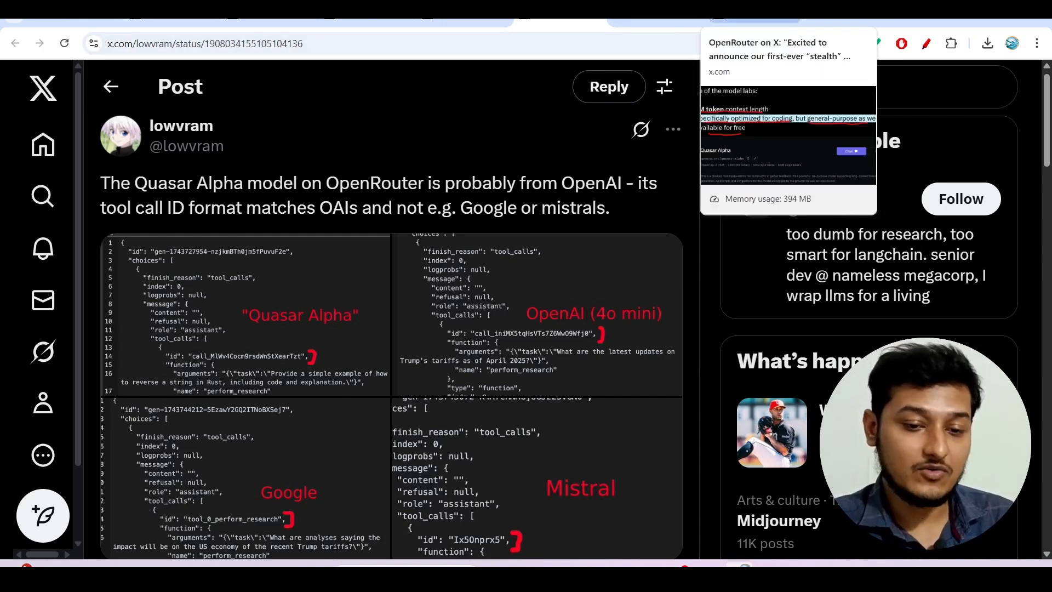
- Return to the Quasar Alpha page and read its free pricing, 1,000,000 context and description
click(780, 49)
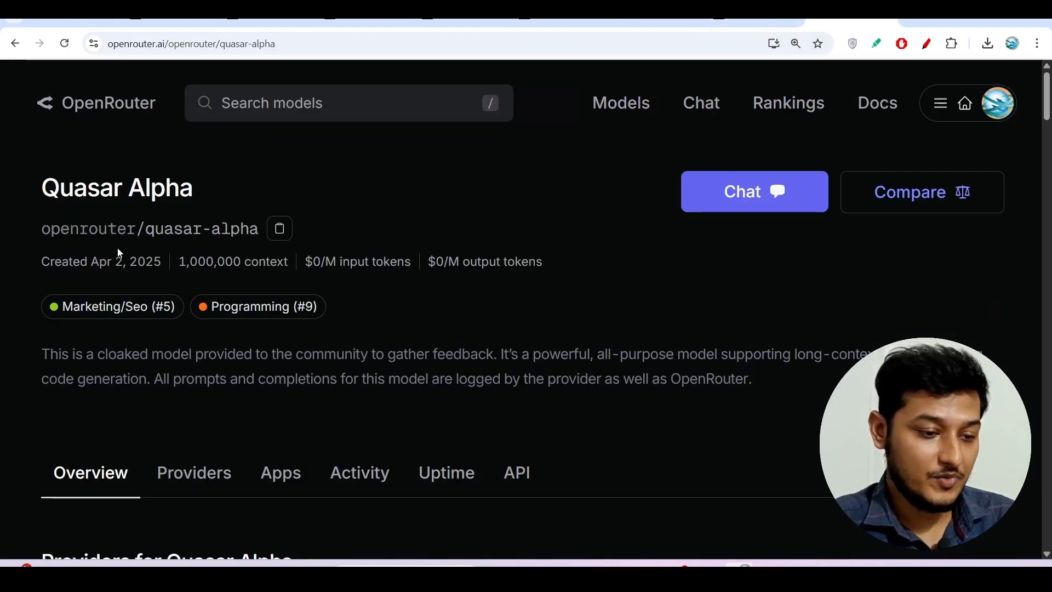
scroll(down, 3)
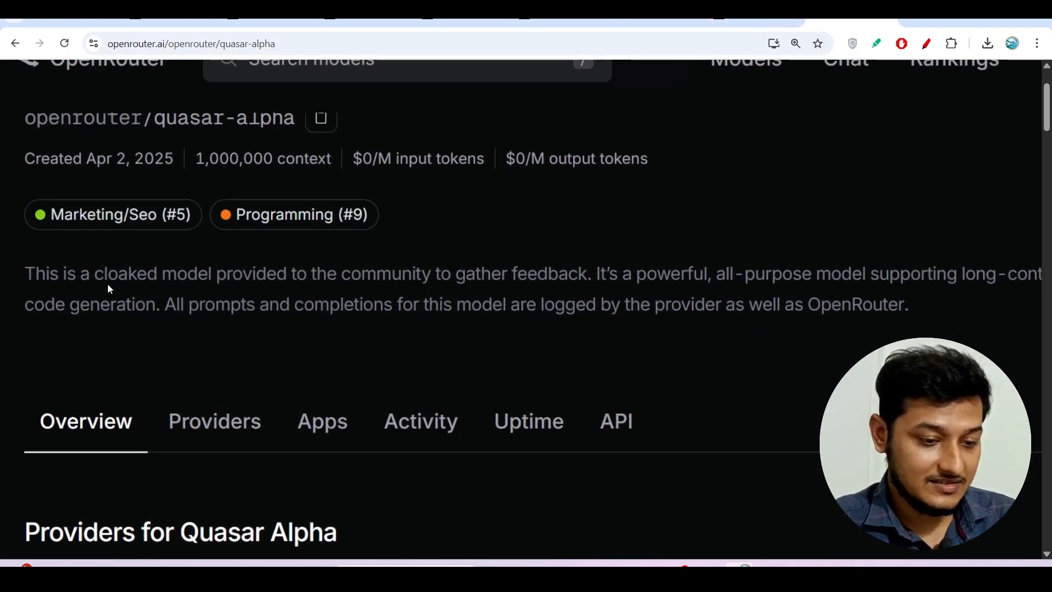
mouse_move(198, 285)
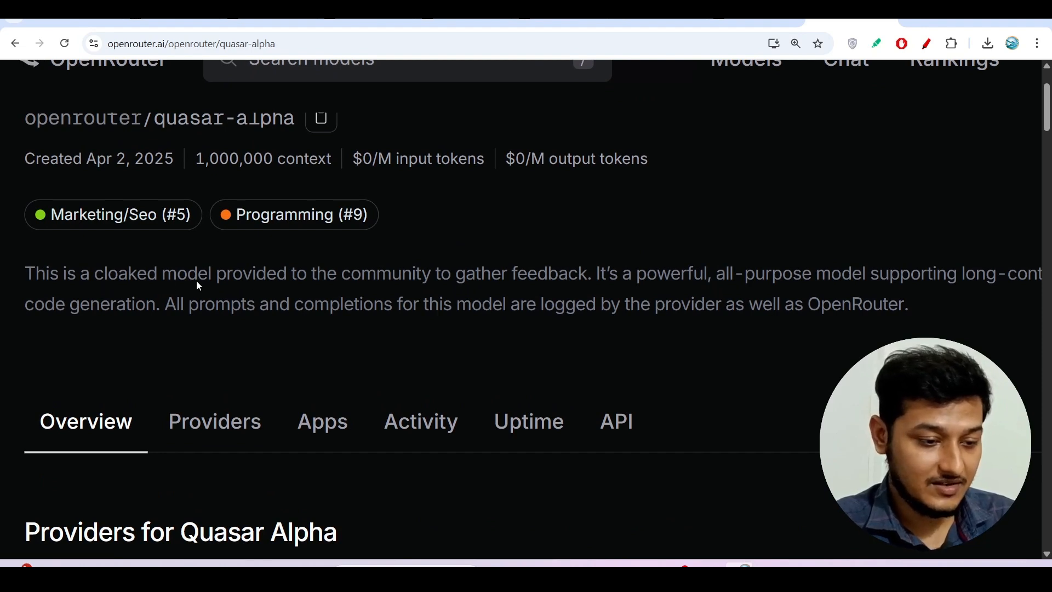
mouse_move(179, 281)
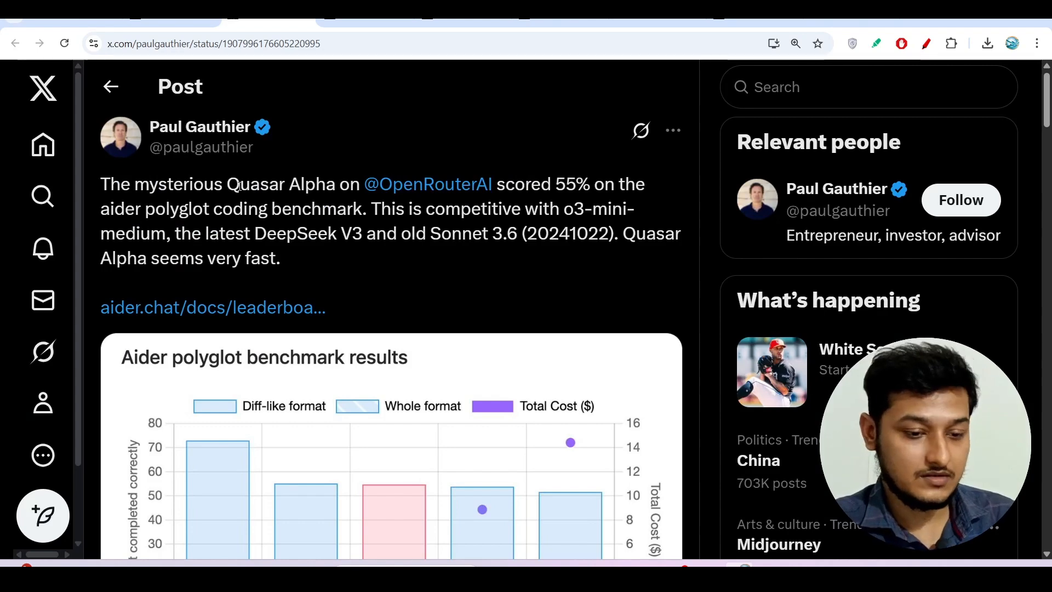
- Scroll to the Aider polyglot benchmark chart and enable the annotation pen over it
scroll(down, 3)
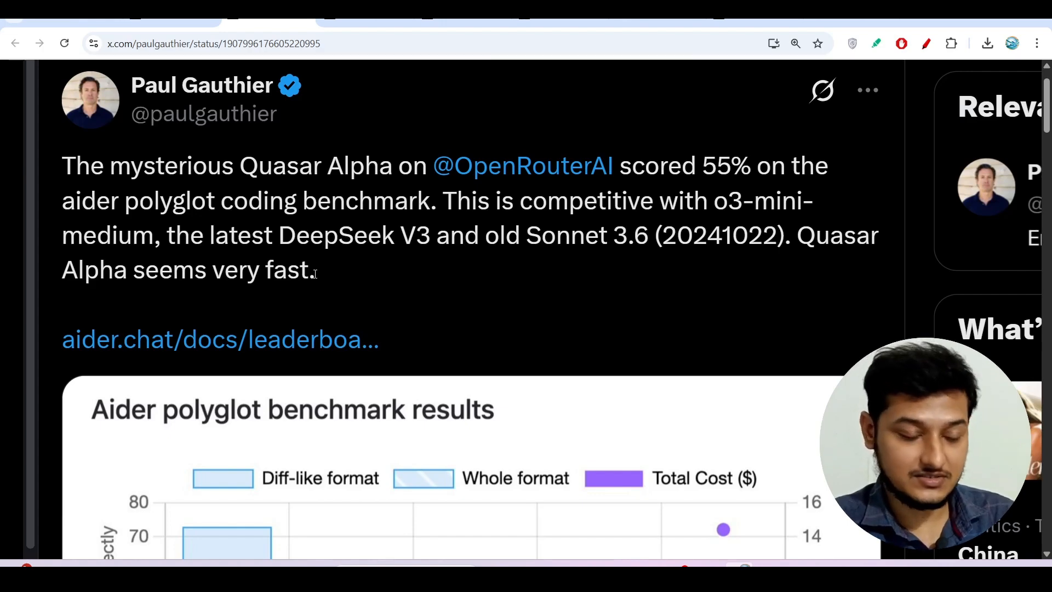
scroll(down, 3)
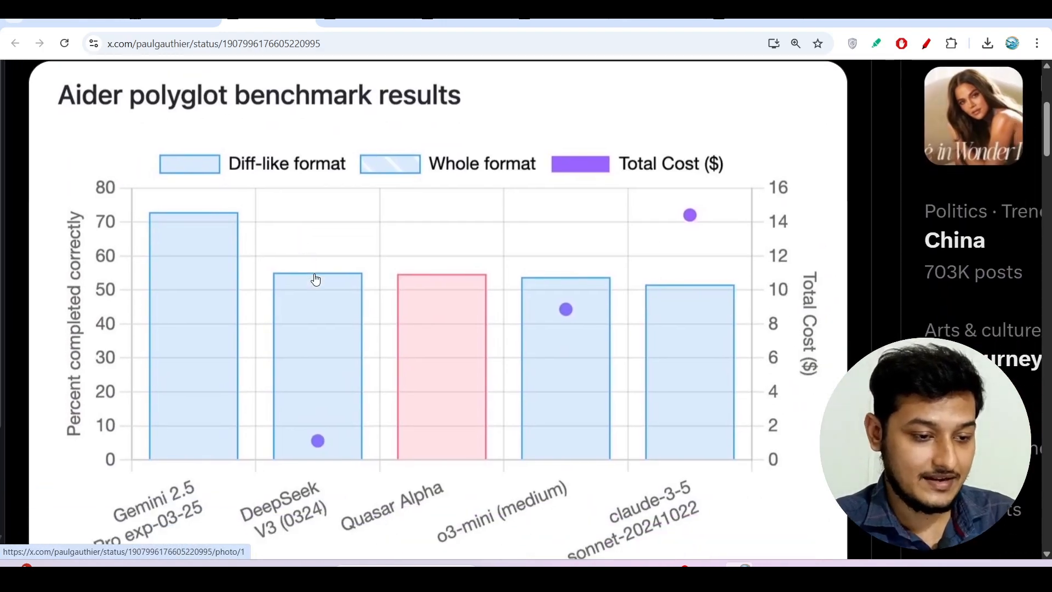
scroll(up, 3)
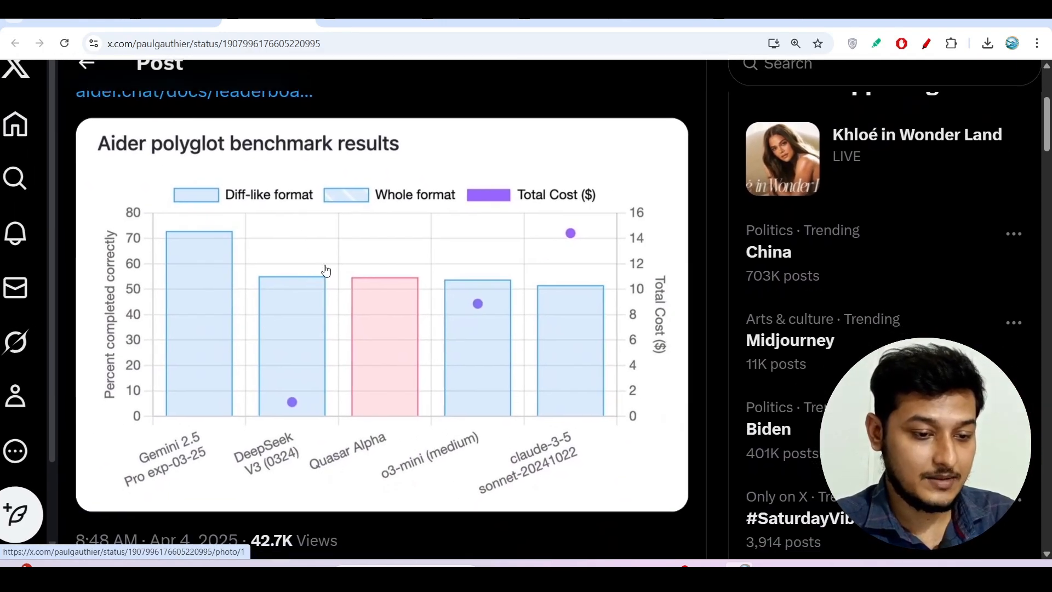
scroll(down, 3)
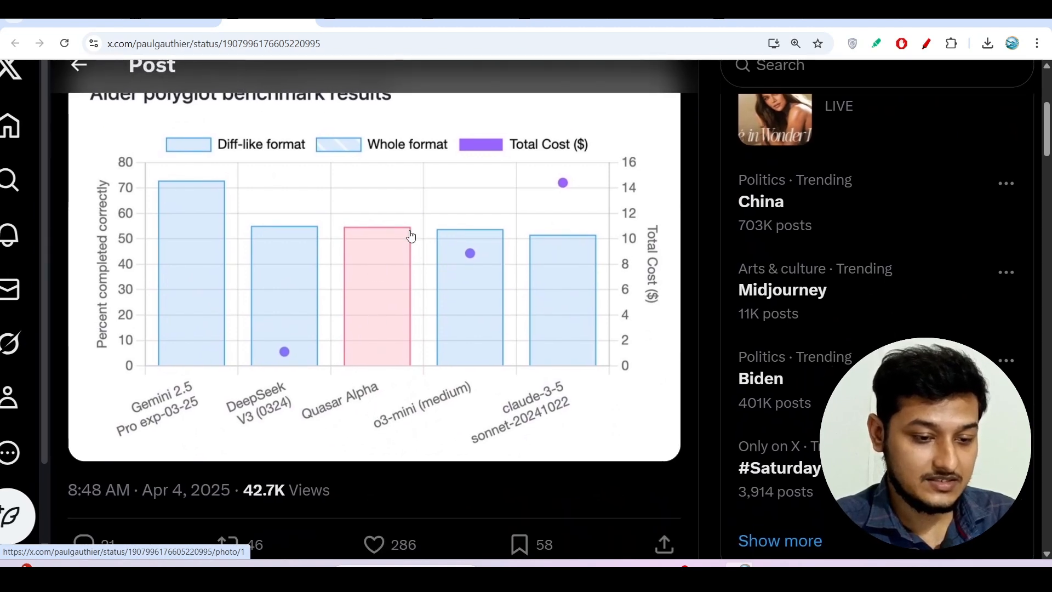
mouse_move(441, 368)
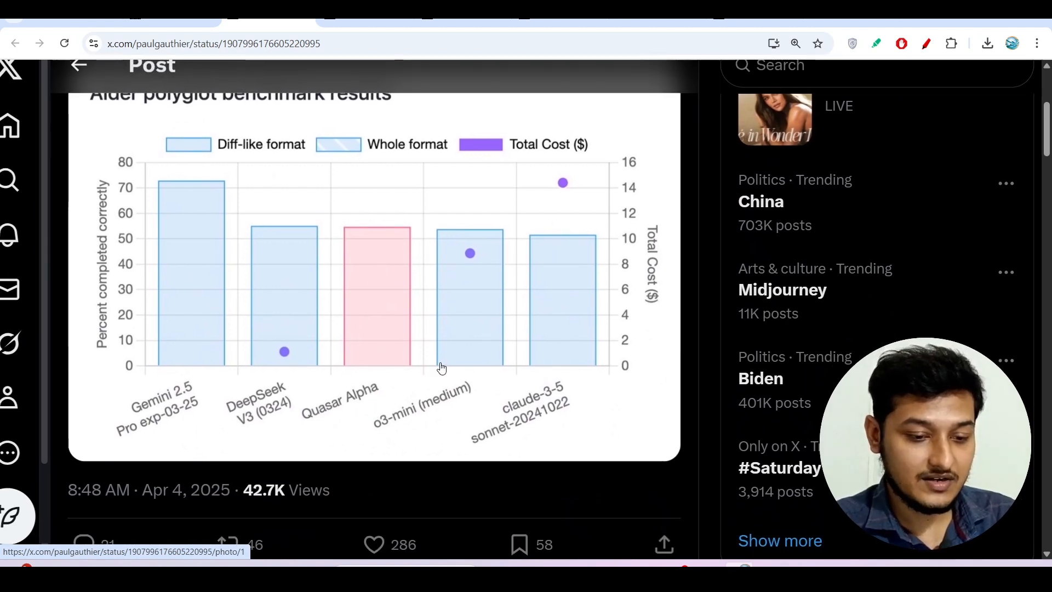
click(927, 44)
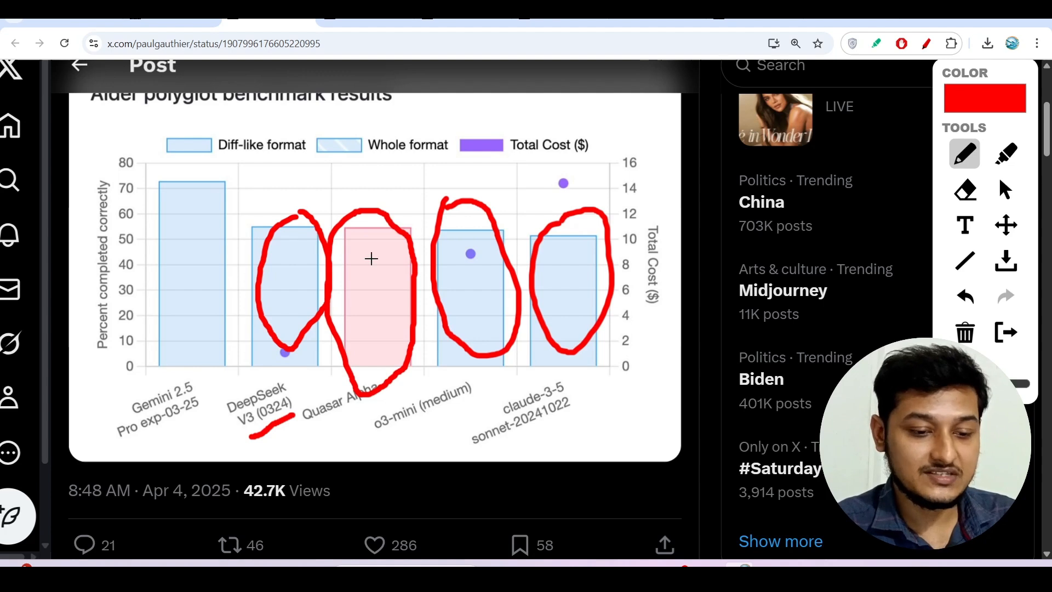
mouse_move(499, 270)
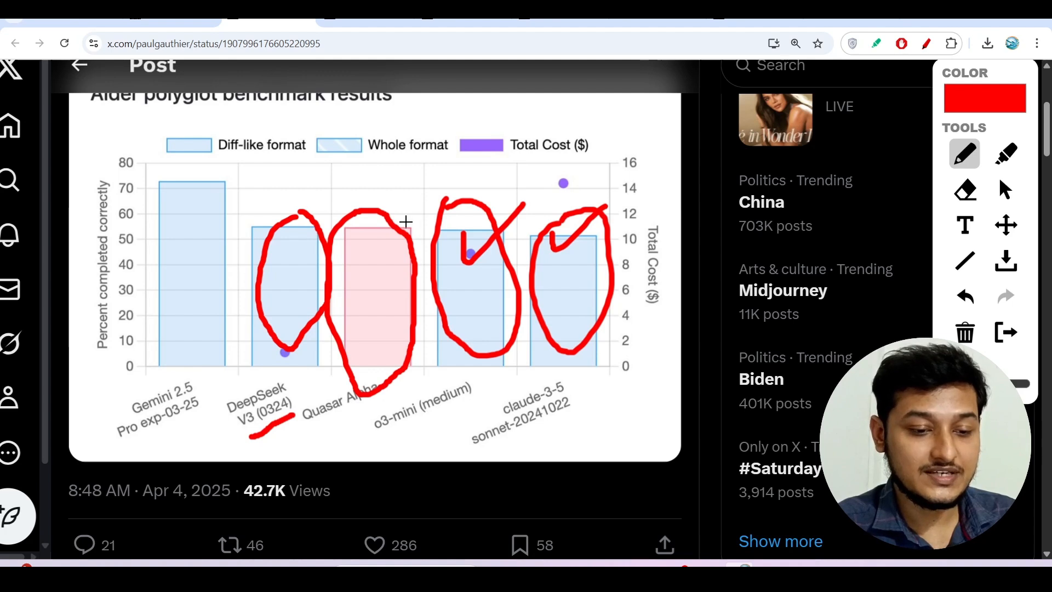
mouse_move(401, 231)
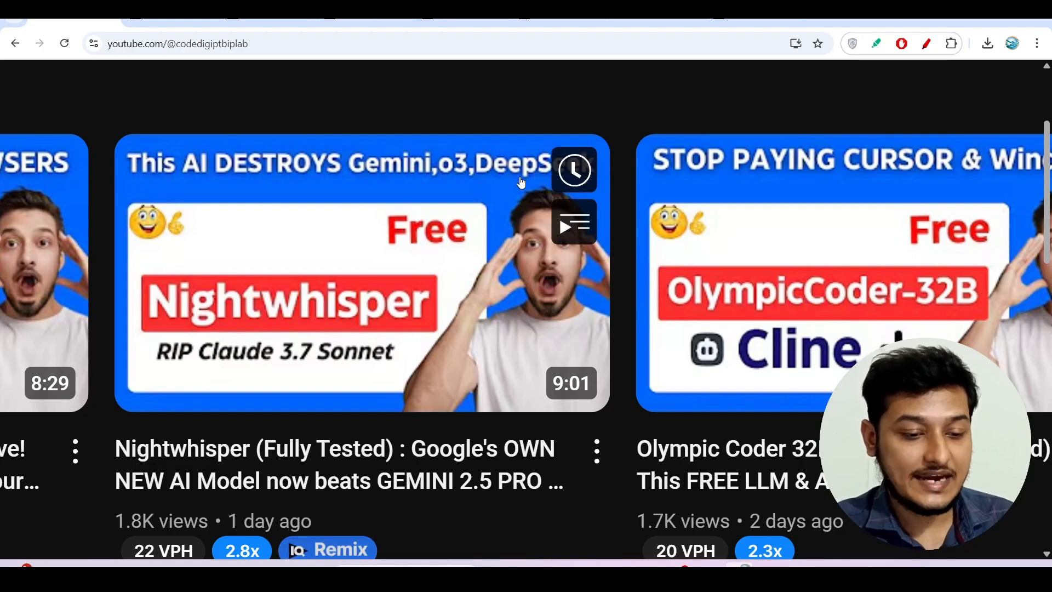
mouse_move(581, 62)
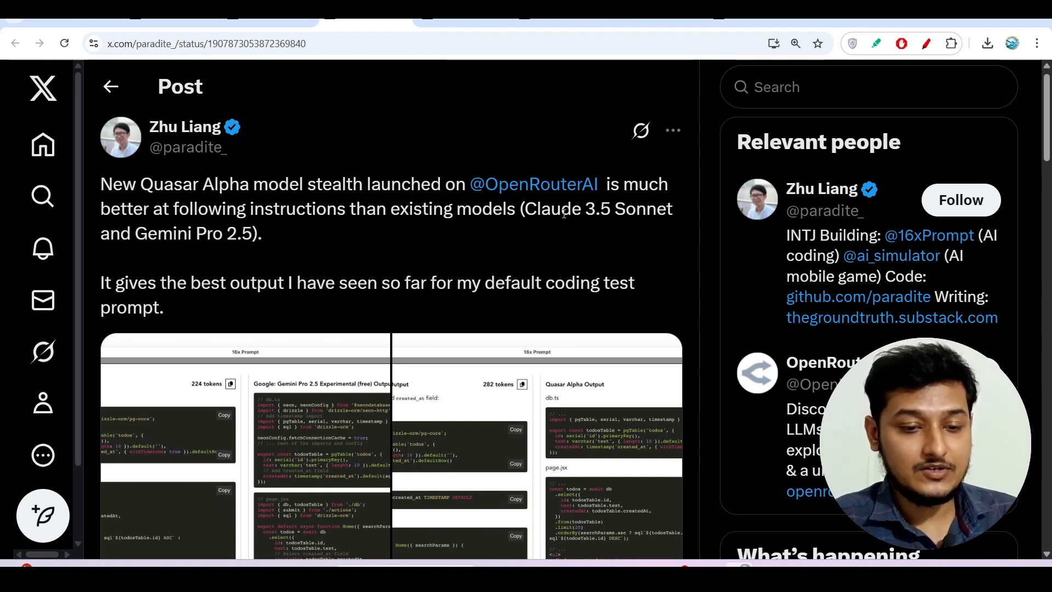
- Switch to the Quasar Alpha model page and underline the model name in red
click(535, 184)
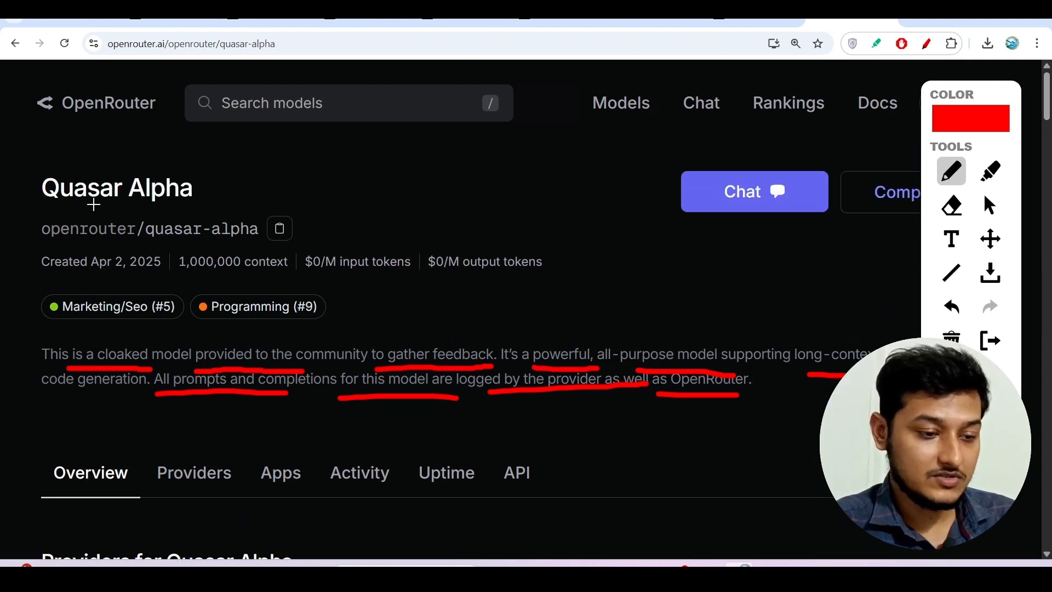
drag(53, 208, 182, 212)
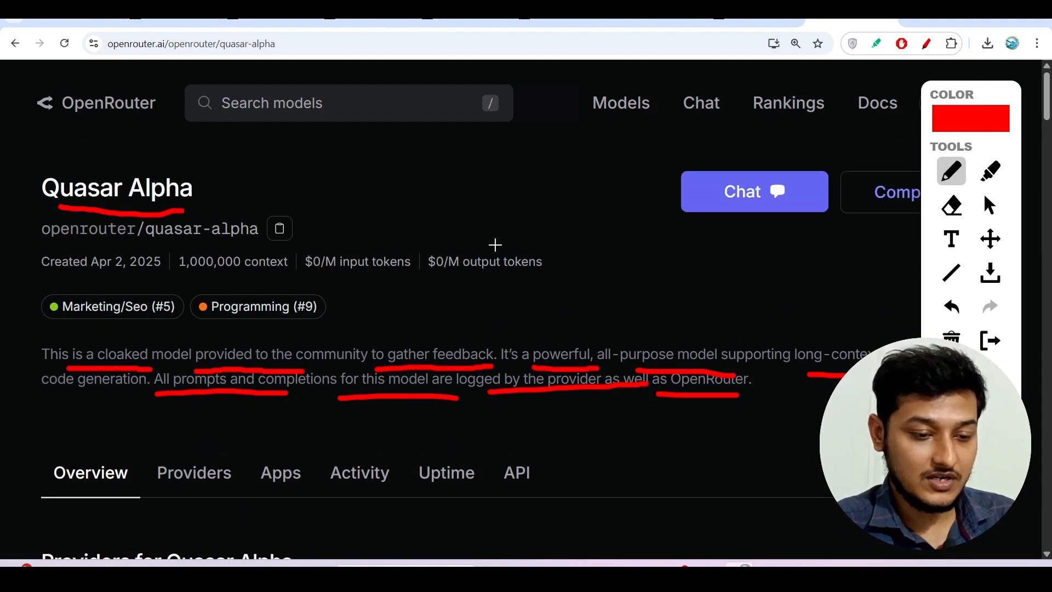
mouse_move(488, 283)
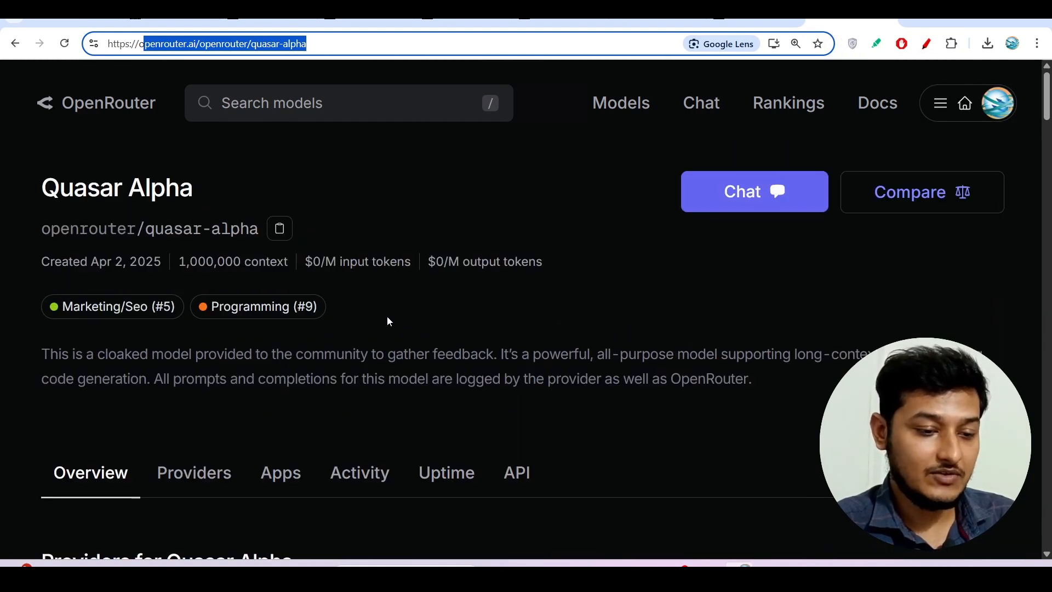
- Go from Quasar Alpha's API section to the API Keys page and start a new key
scroll(down, 3)
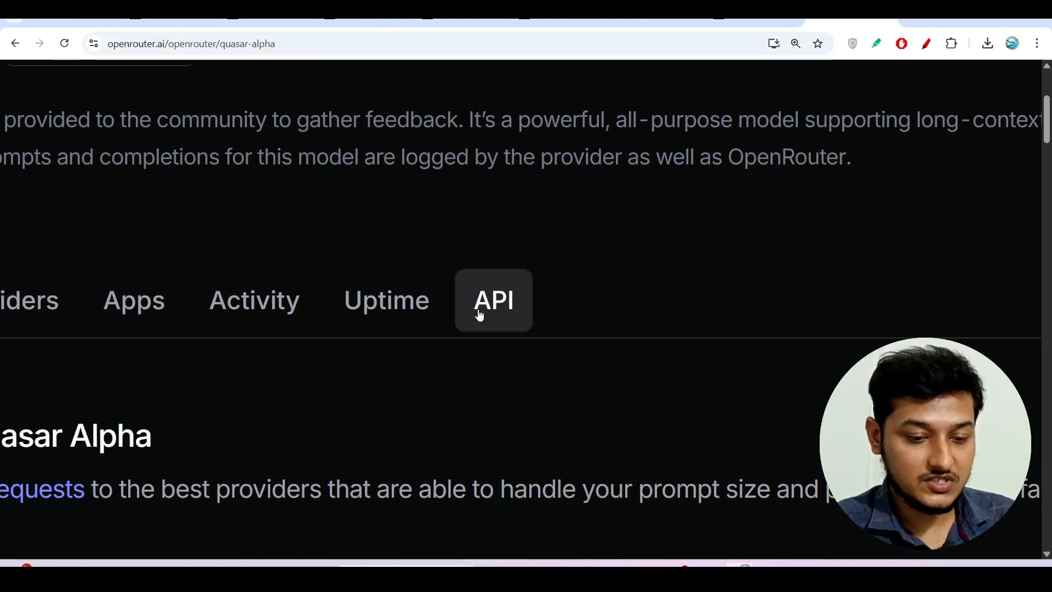
click(494, 300)
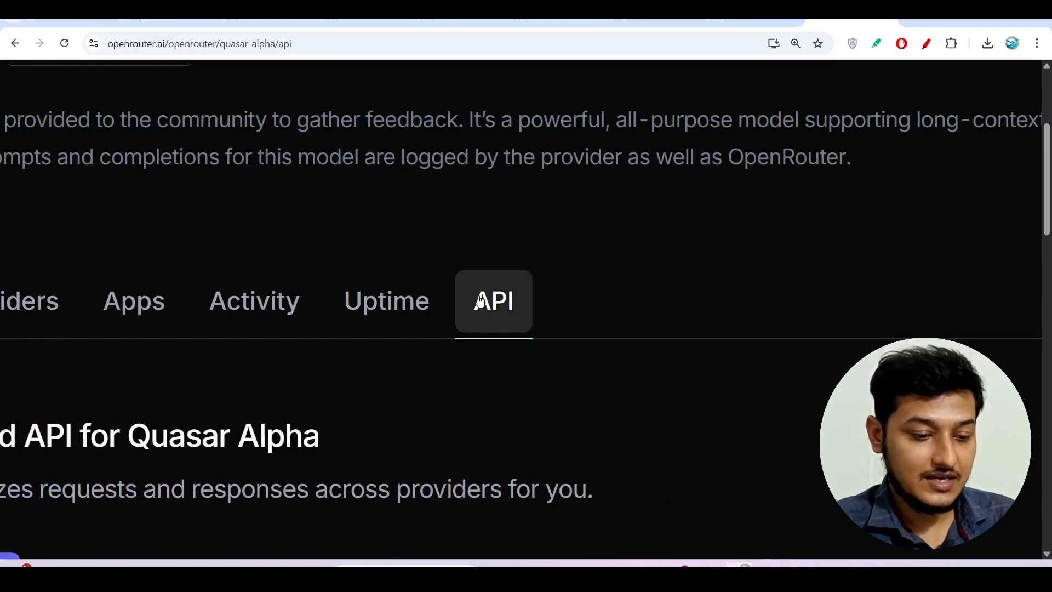
scroll(up, 3)
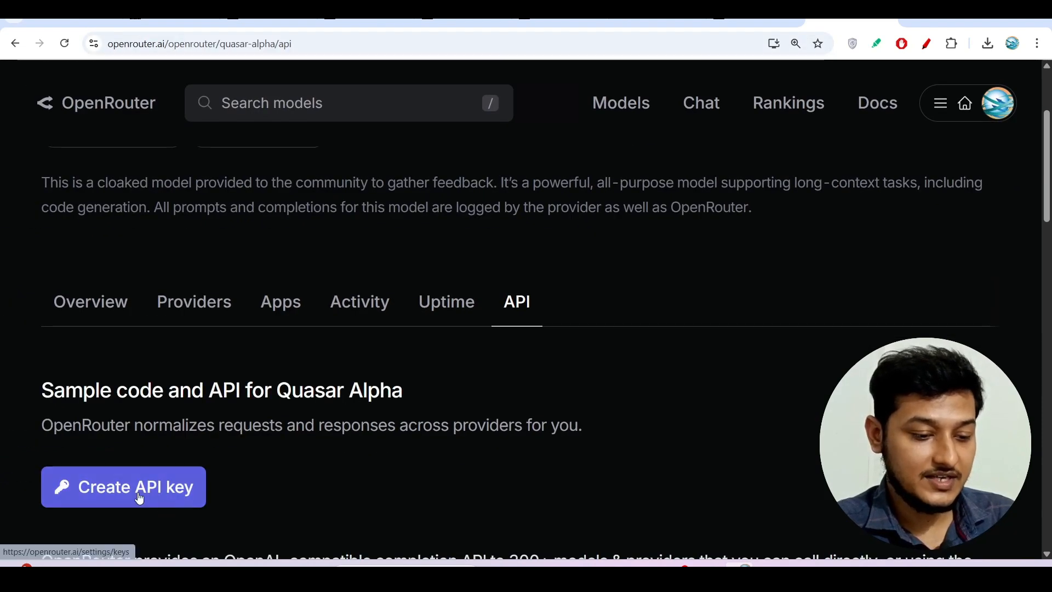
click(123, 487)
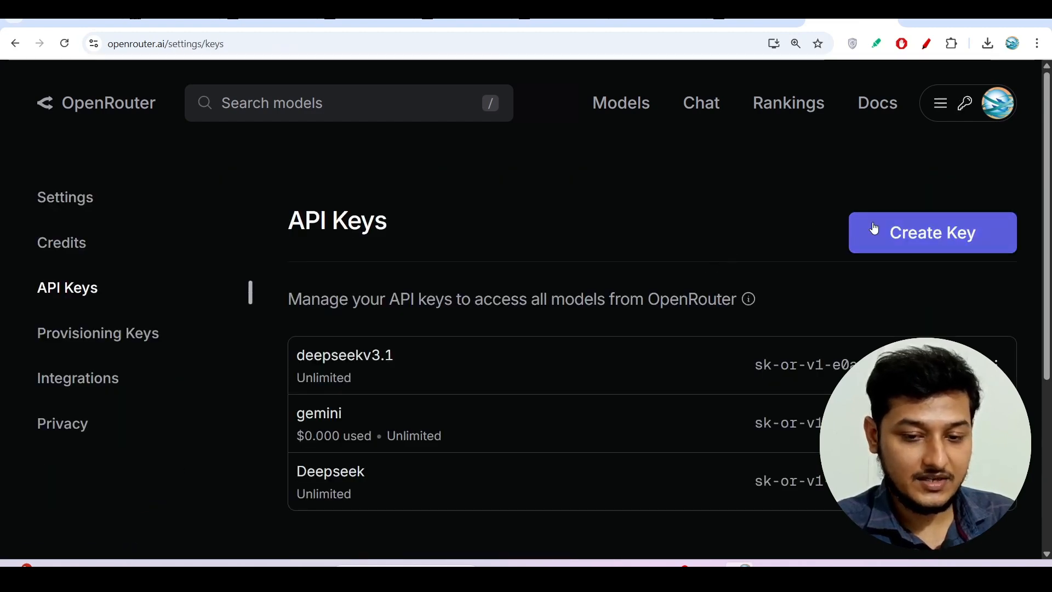
click(932, 233)
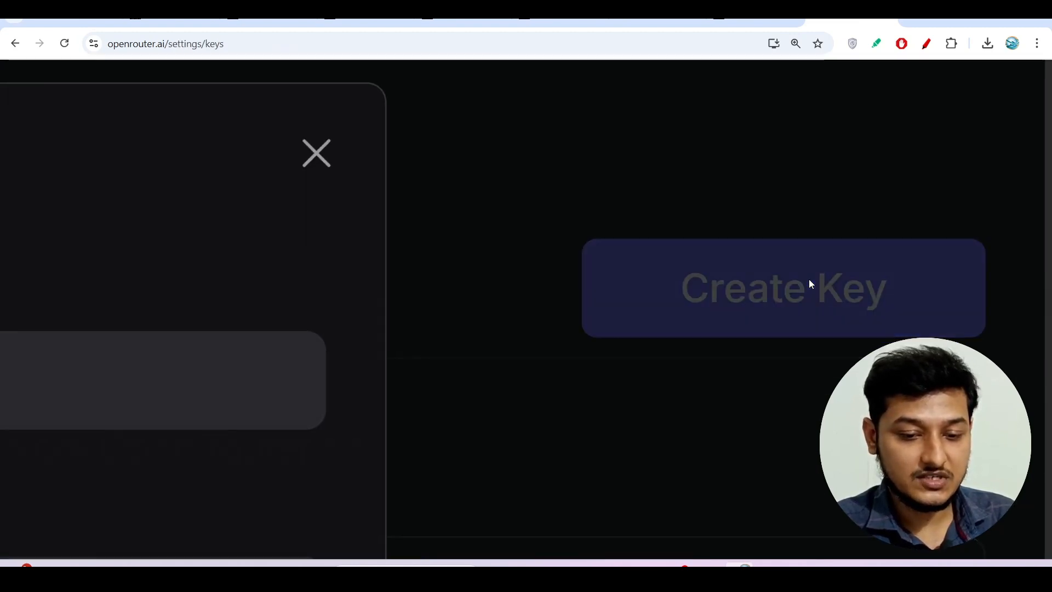
click(783, 287)
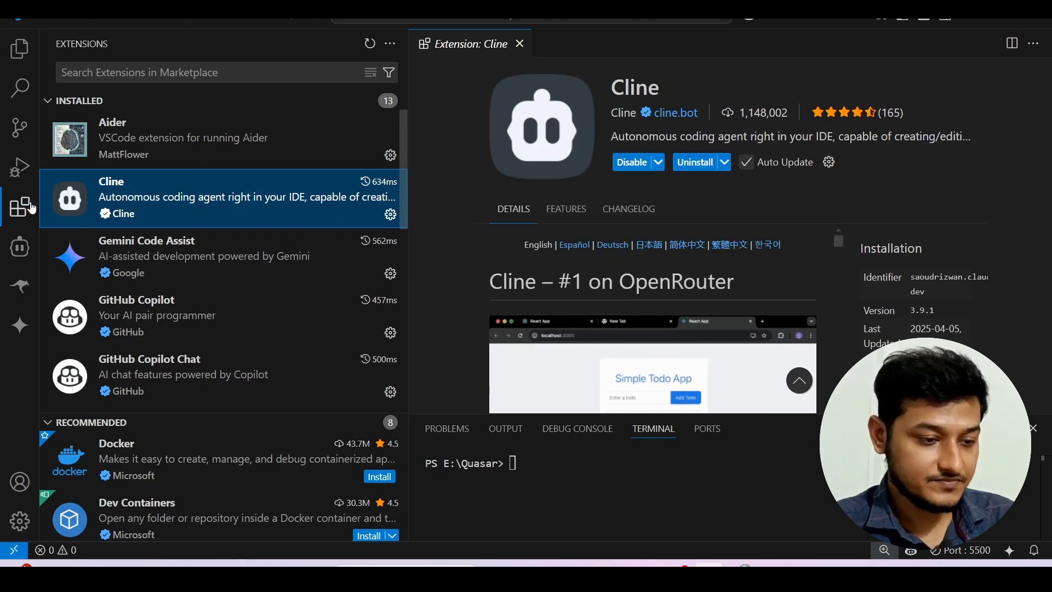
- In Cline's settings, select openrouter/quasar-alpha as the model and confirm with Done
click(20, 247)
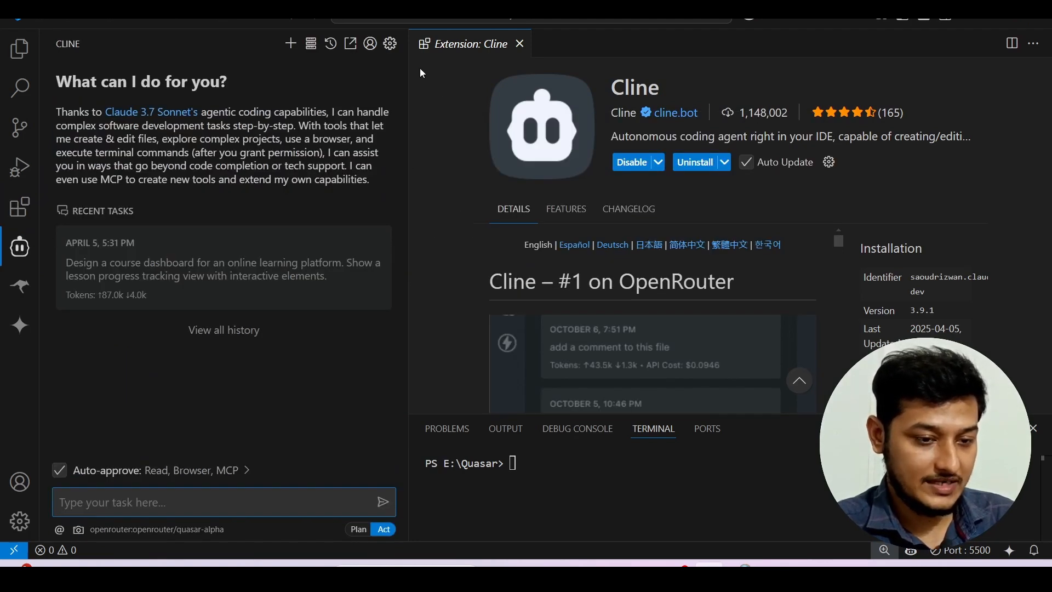
click(390, 44)
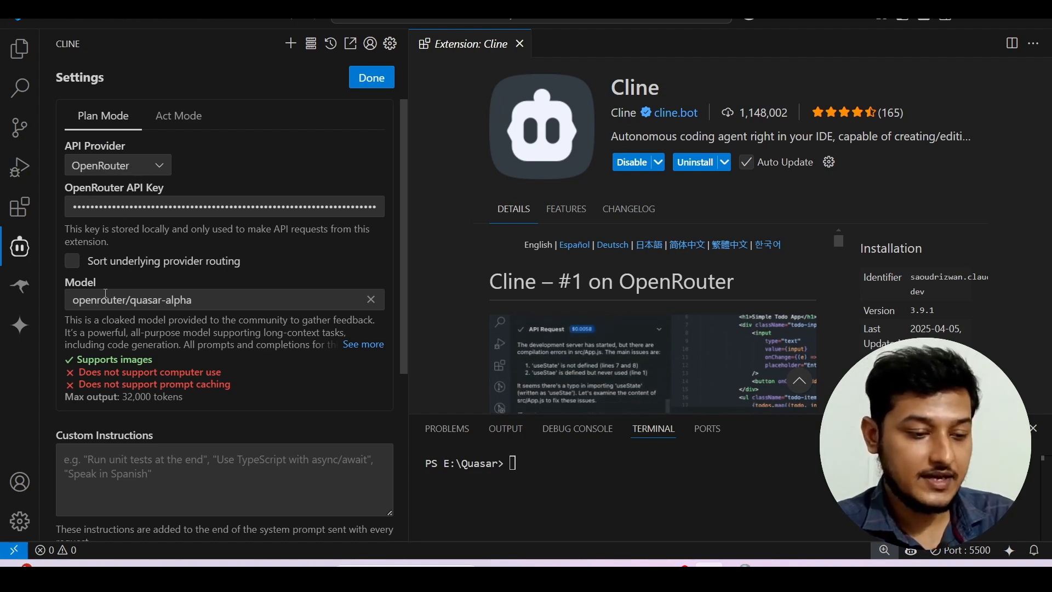
click(222, 300)
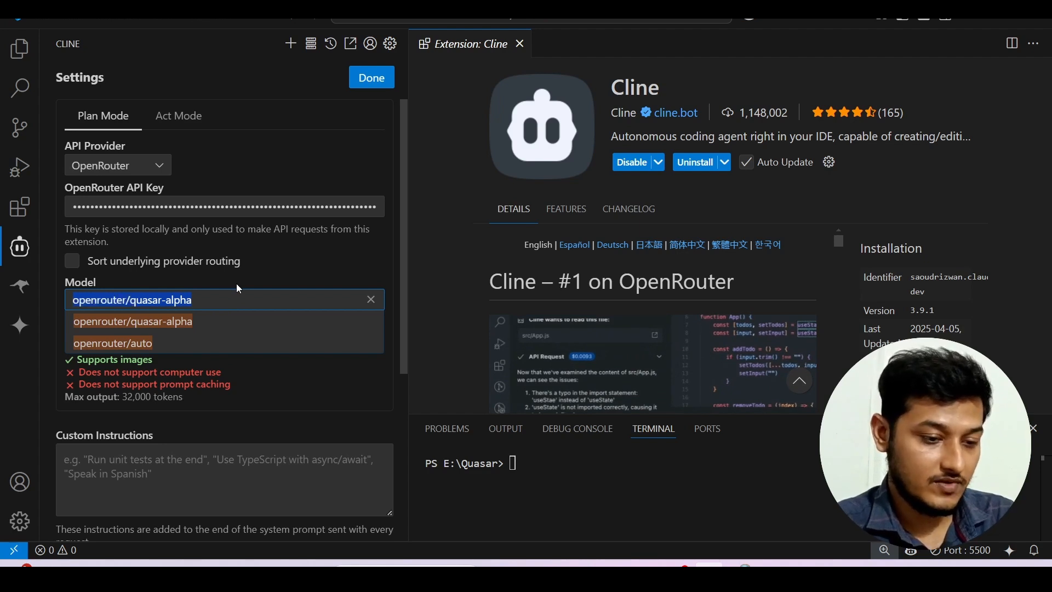
click(132, 320)
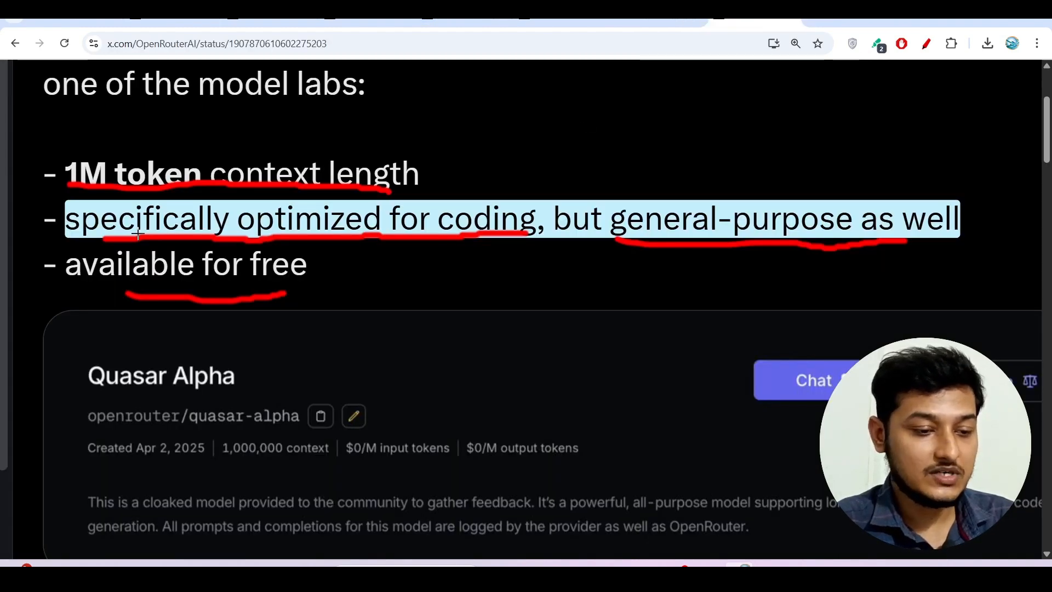
mouse_move(529, 231)
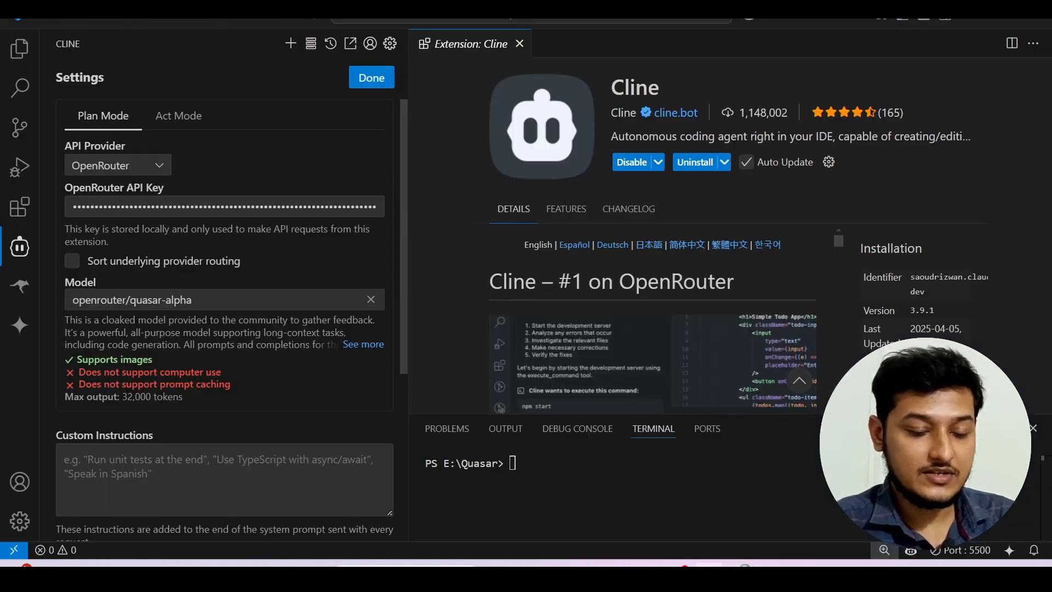
click(370, 77)
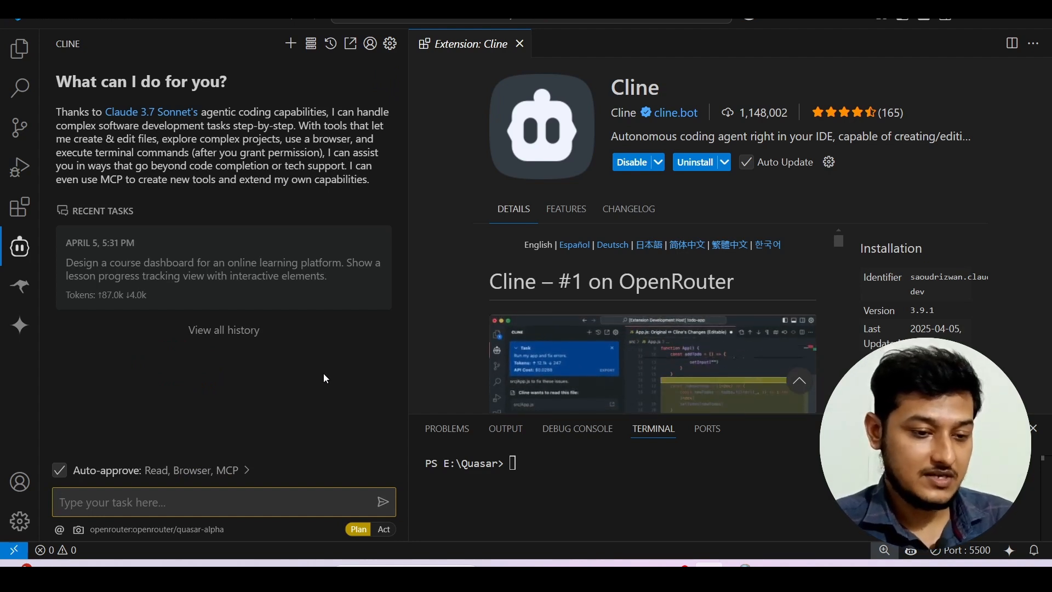
- Submit the course dashboard prompt to Cline and scroll through its returned plan
click(223, 502)
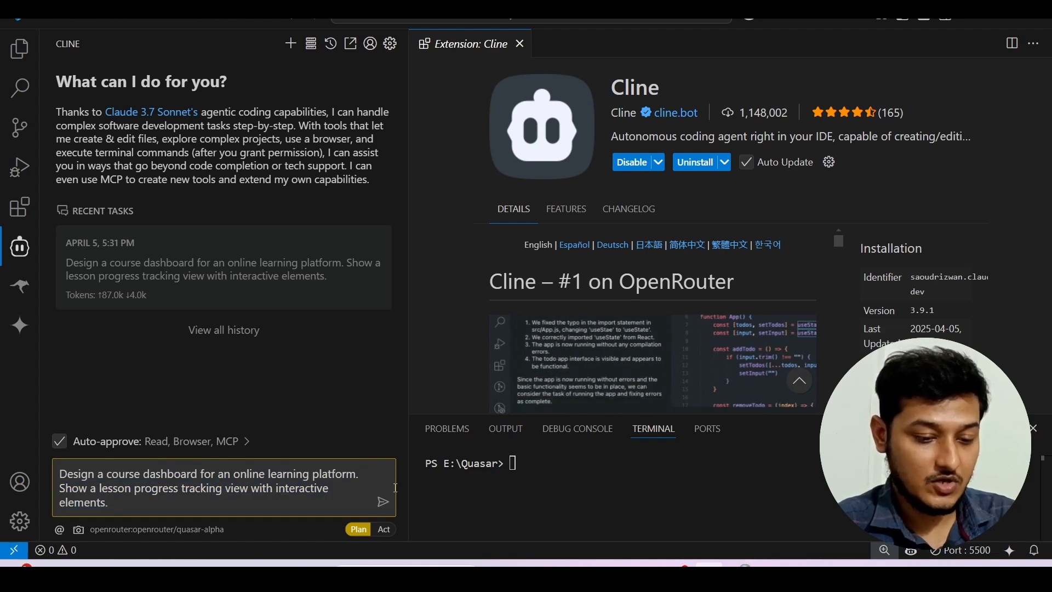
click(382, 502)
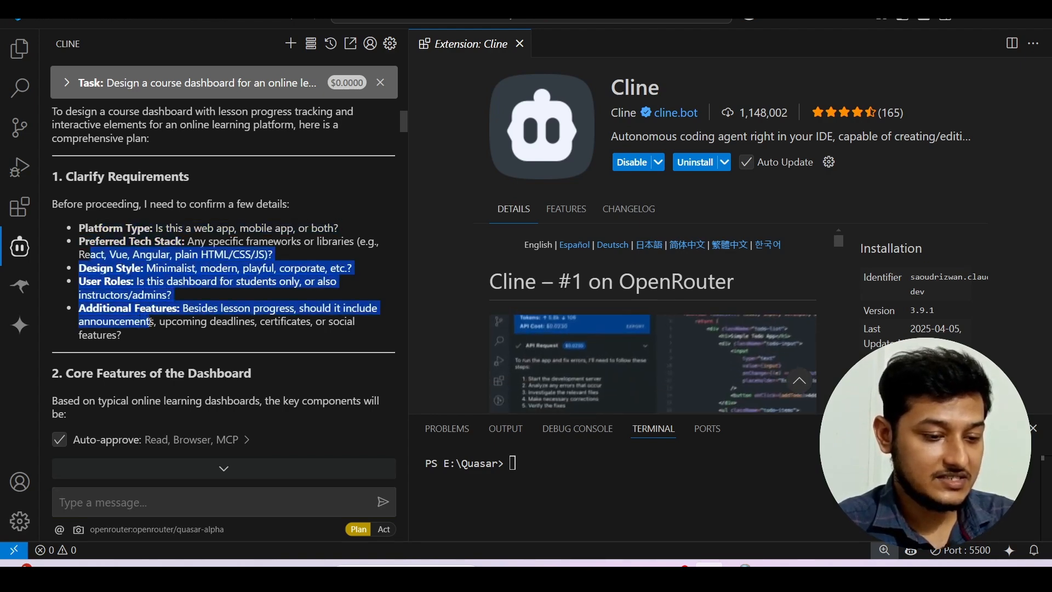
scroll(down, 3)
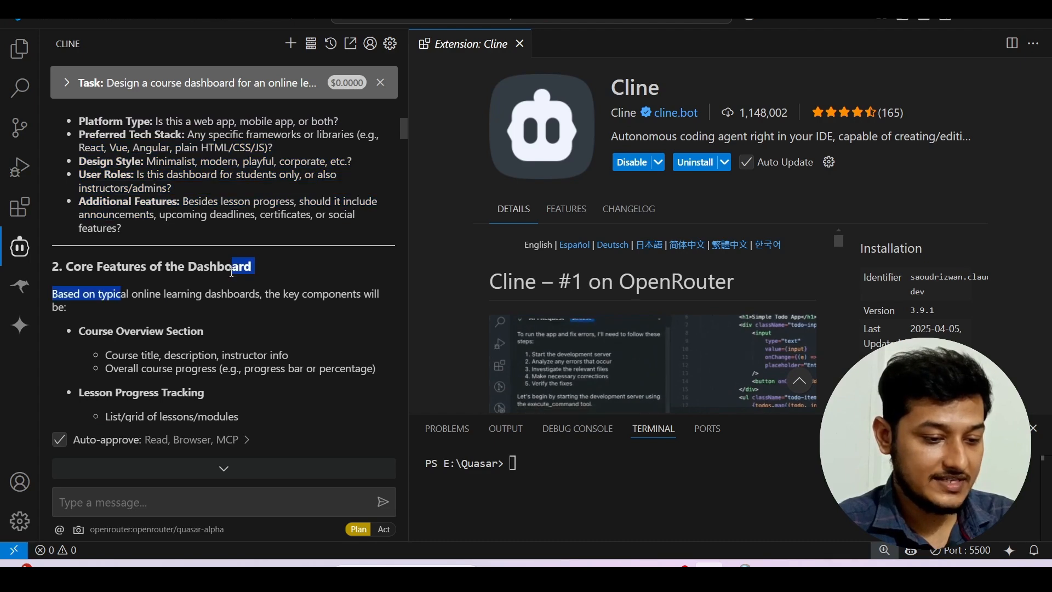
scroll(down, 3)
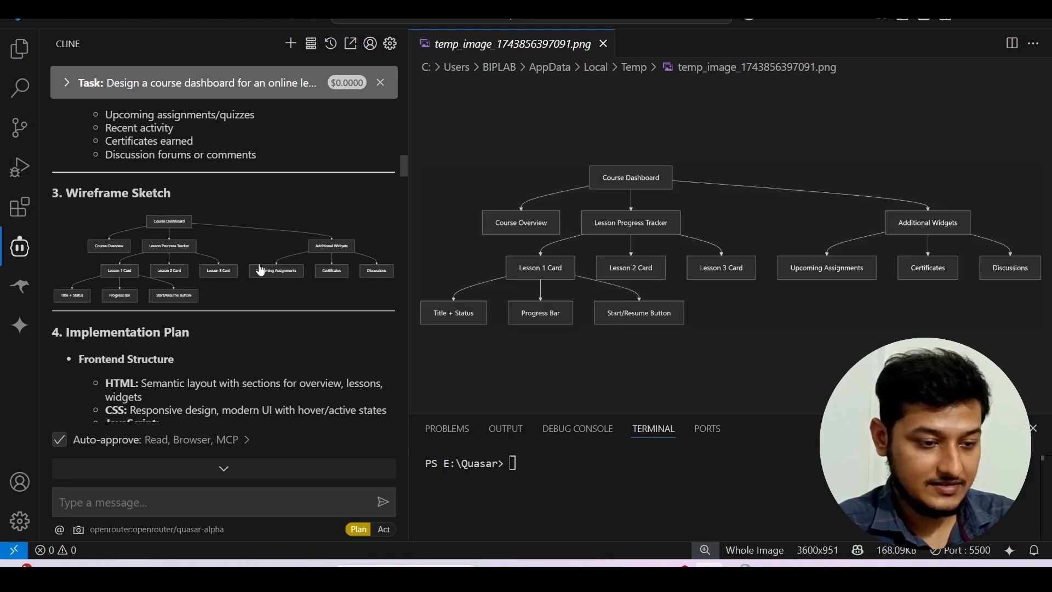
- Scroll through the wireframe sketch and implementation plan in Cline's response
scroll(down, 3)
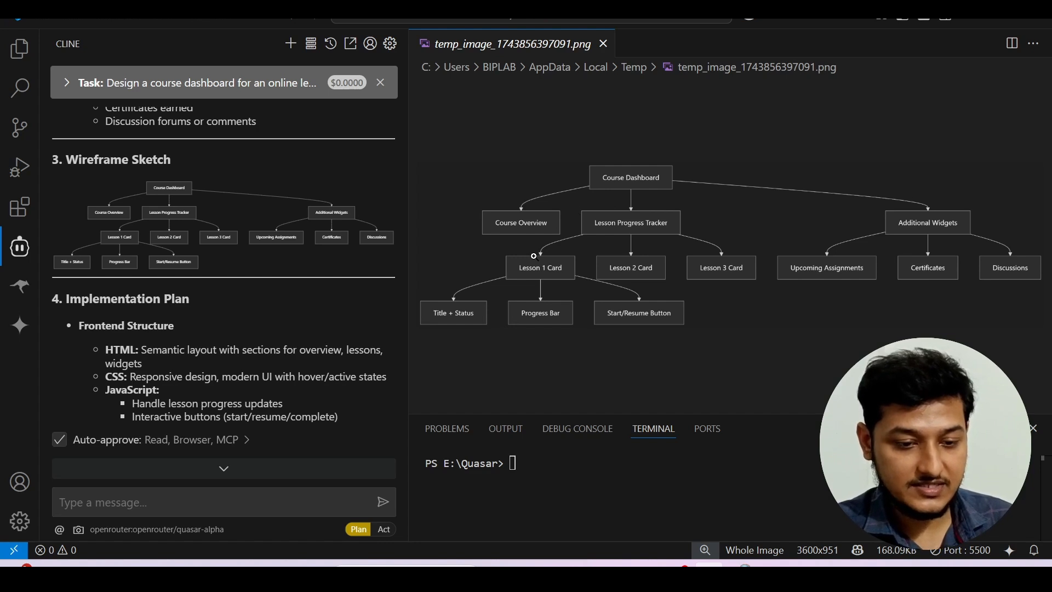
mouse_move(835, 269)
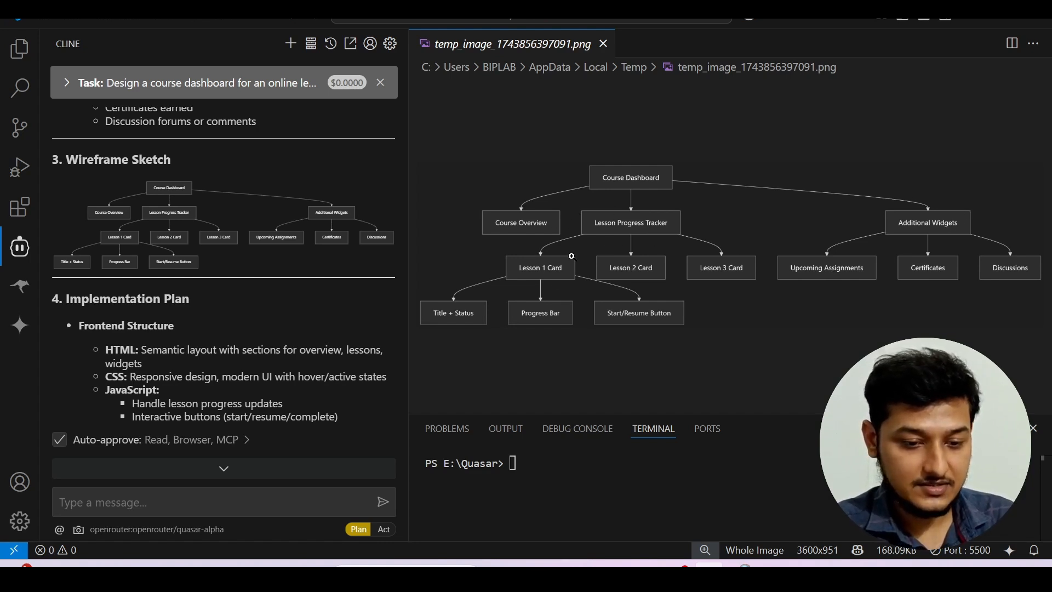
mouse_move(897, 263)
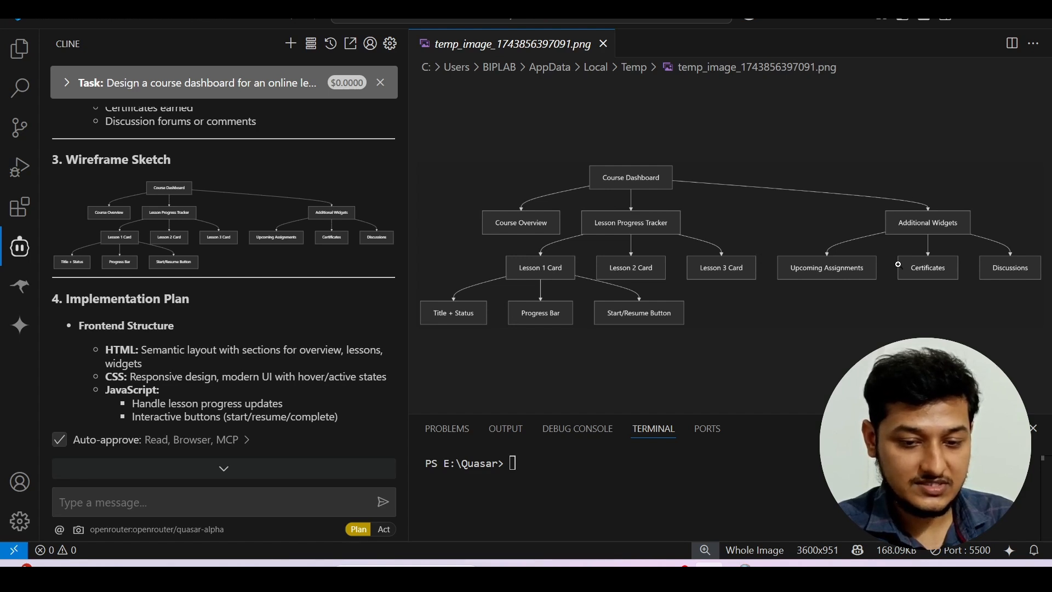
mouse_move(1024, 261)
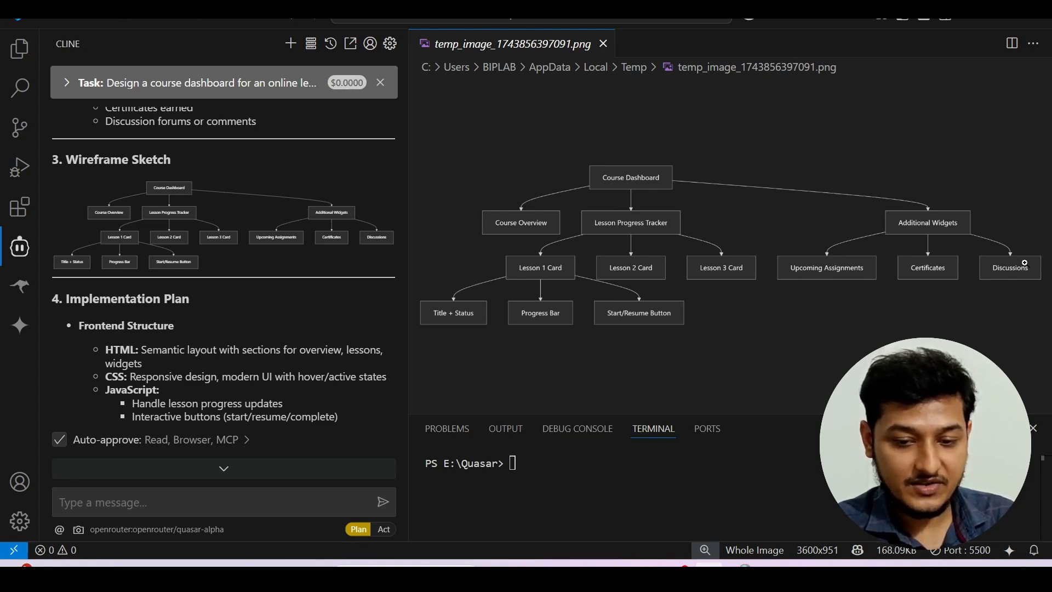
mouse_move(903, 278)
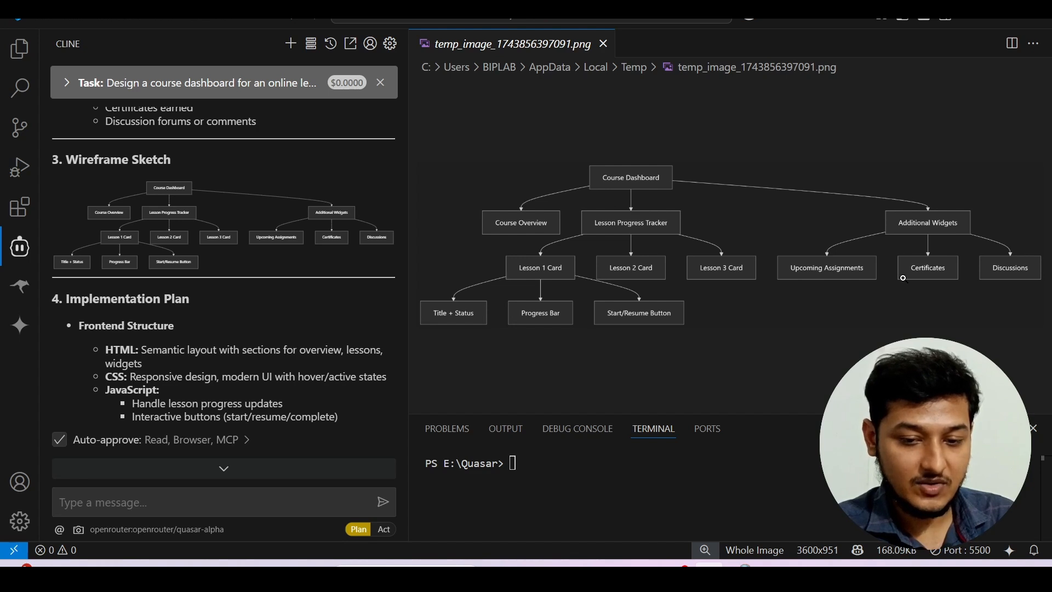
mouse_move(606, 308)
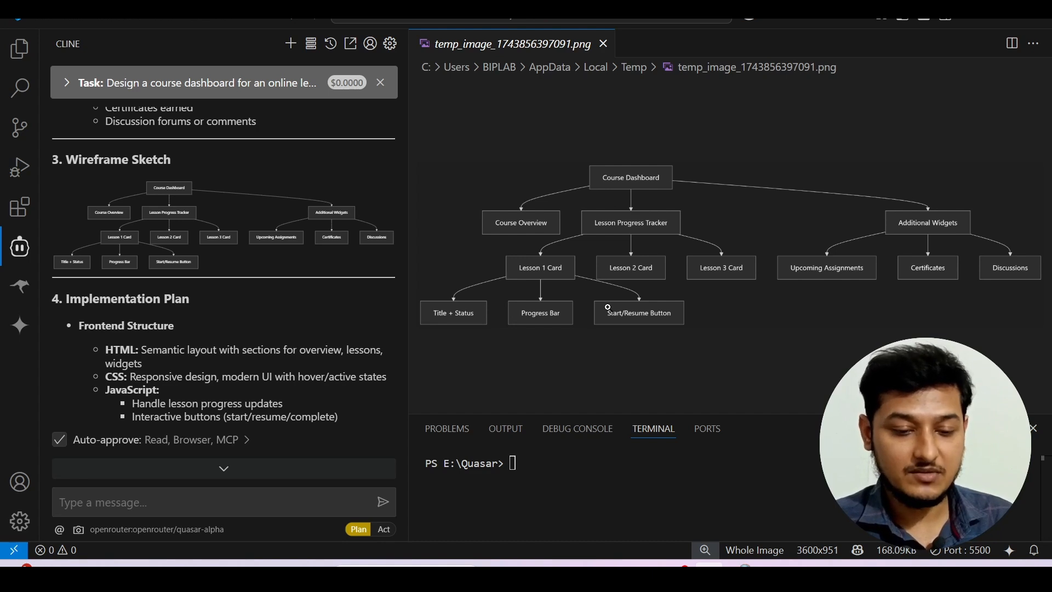
mouse_move(322, 306)
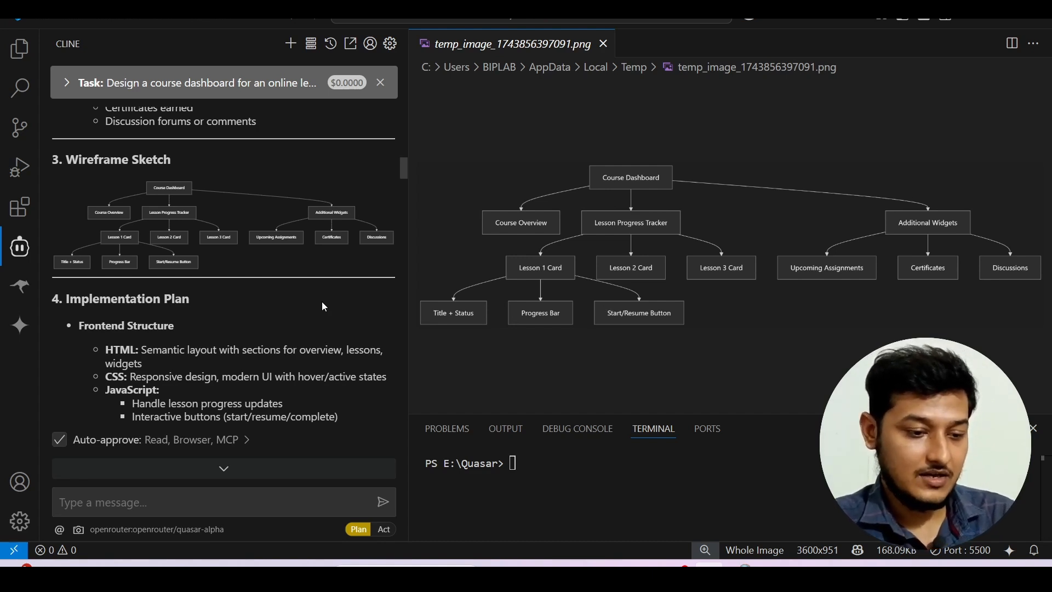
scroll(down, 3)
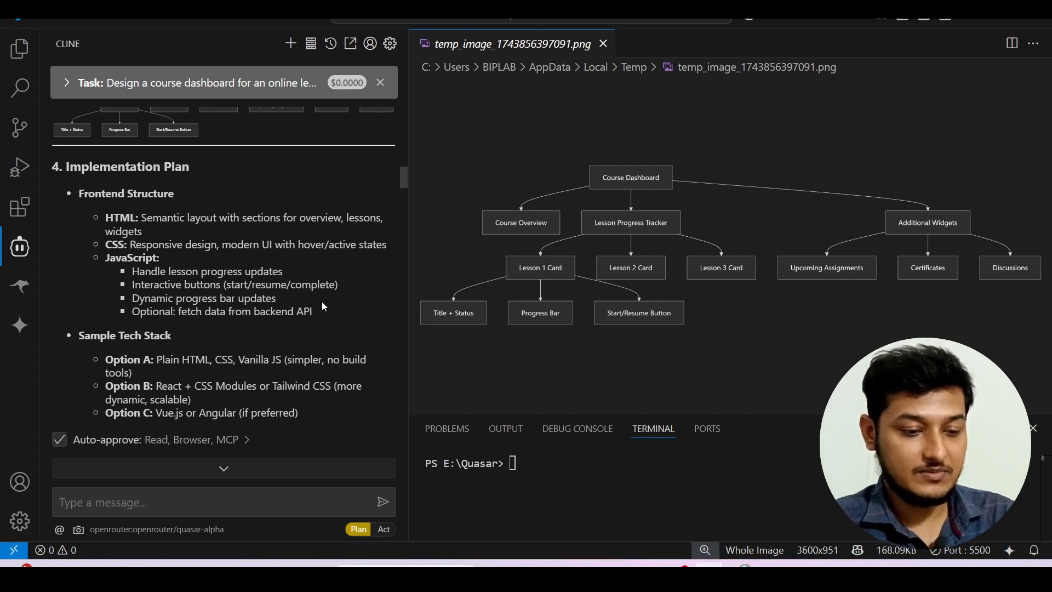
scroll(down, 3)
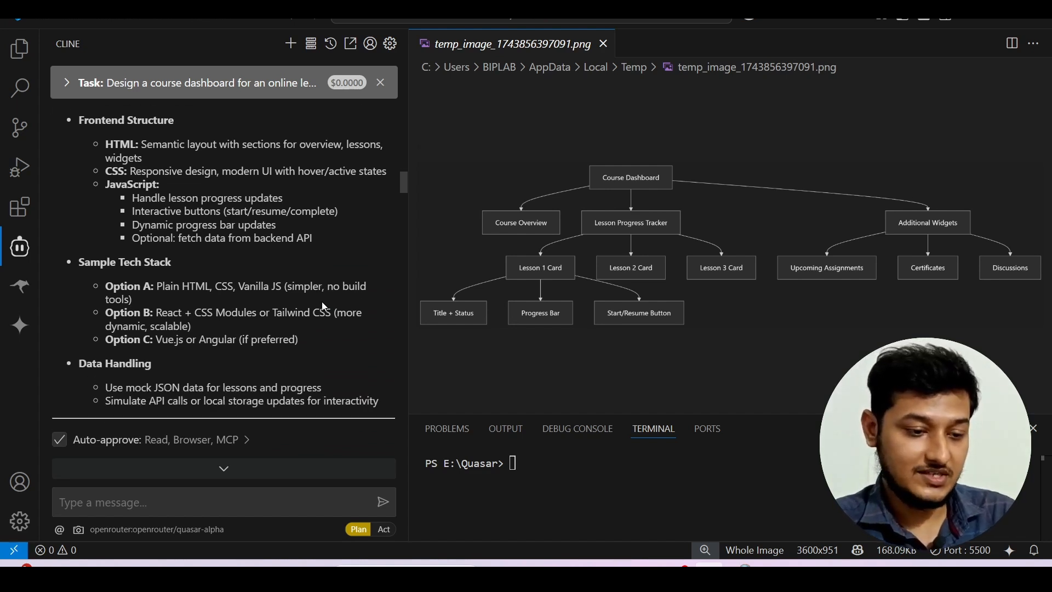
scroll(down, 3)
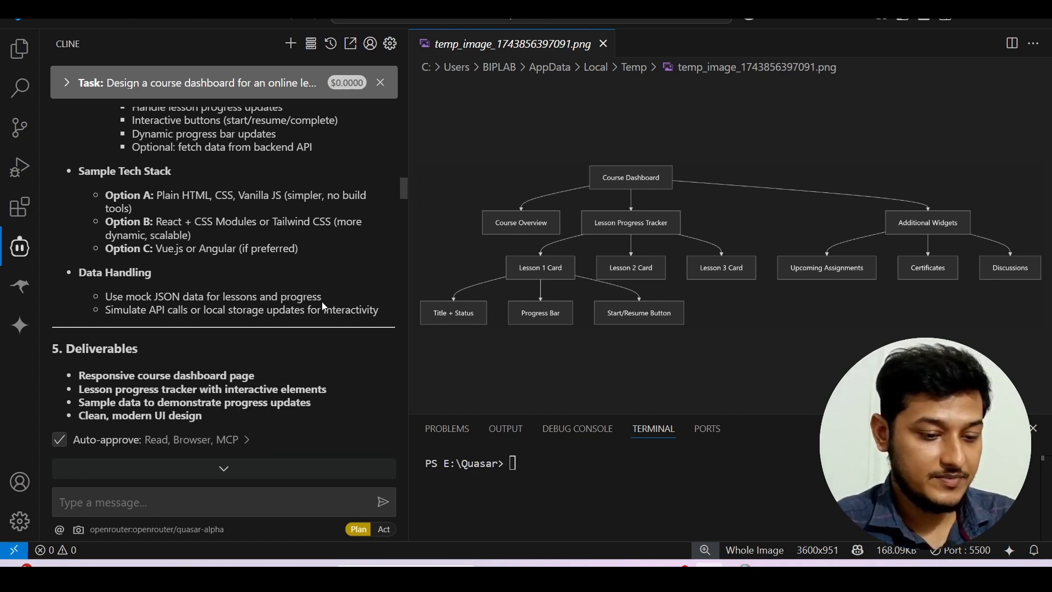
scroll(down, 3)
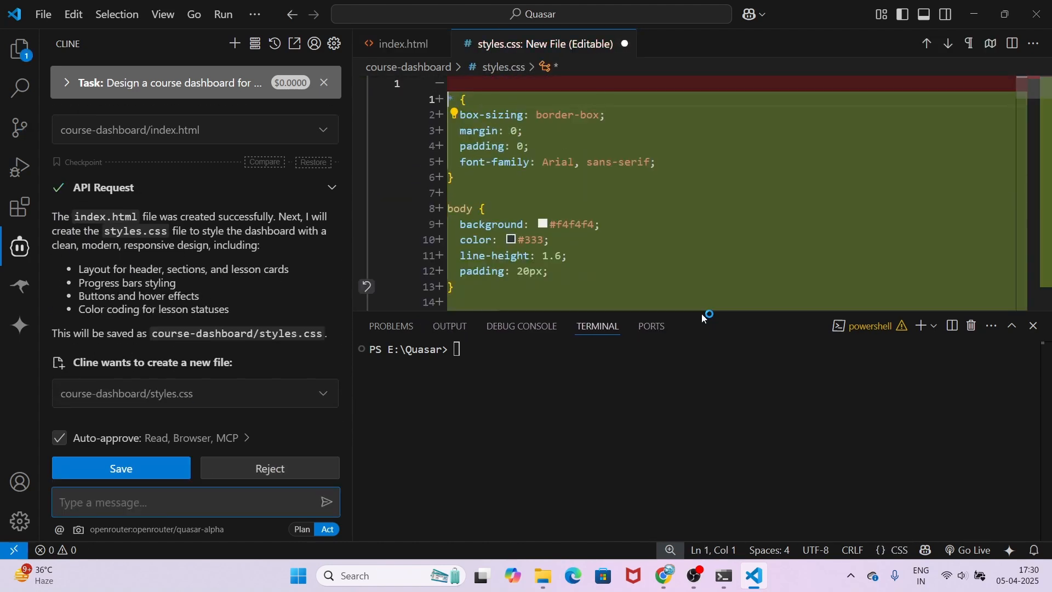
- Save Cline's generated styles.css and then script.js for the course dashboard
click(120, 467)
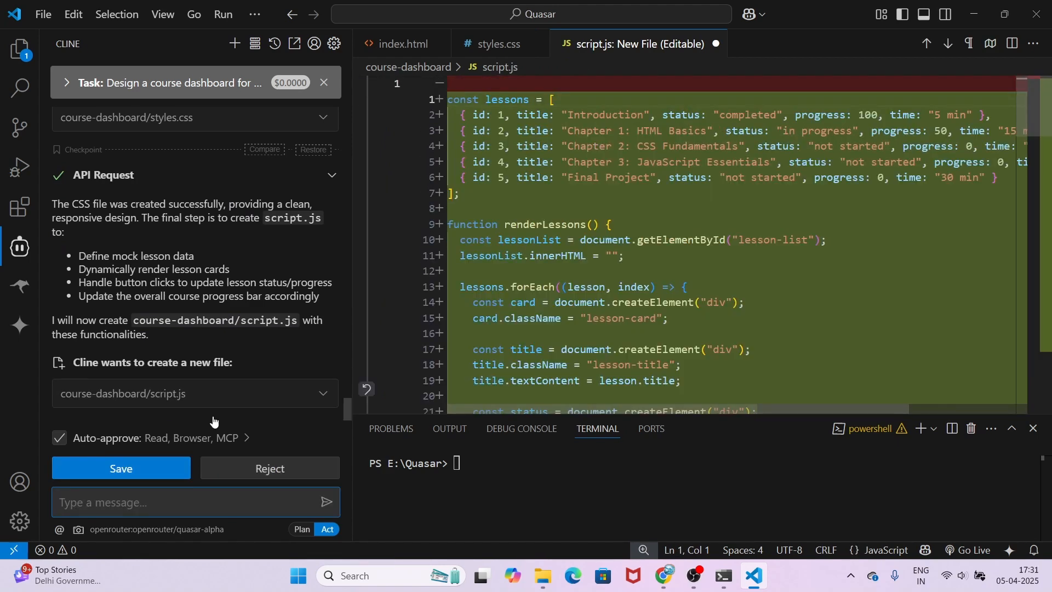
click(121, 468)
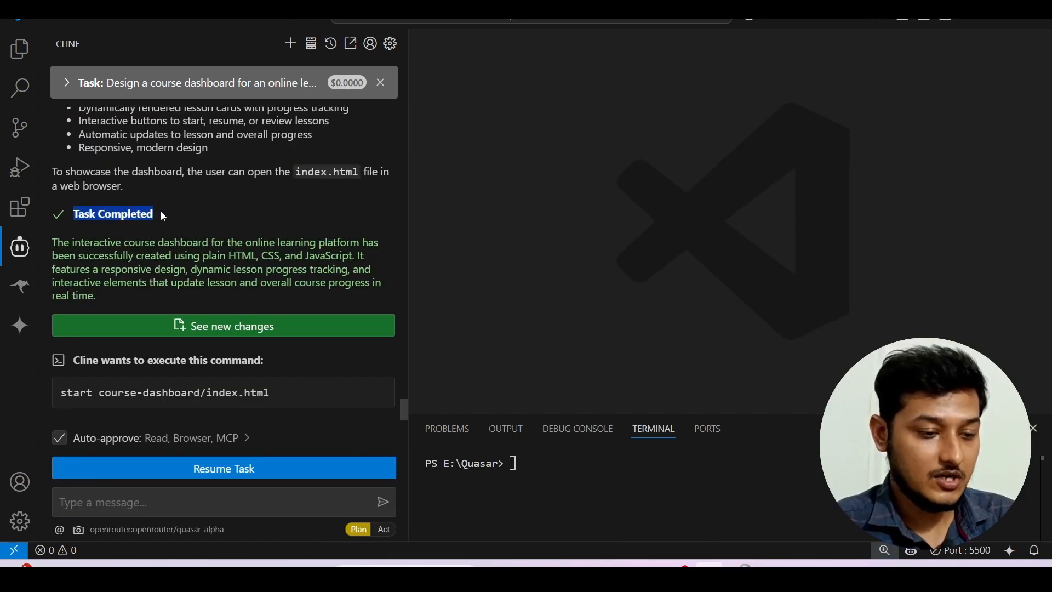
mouse_move(608, 398)
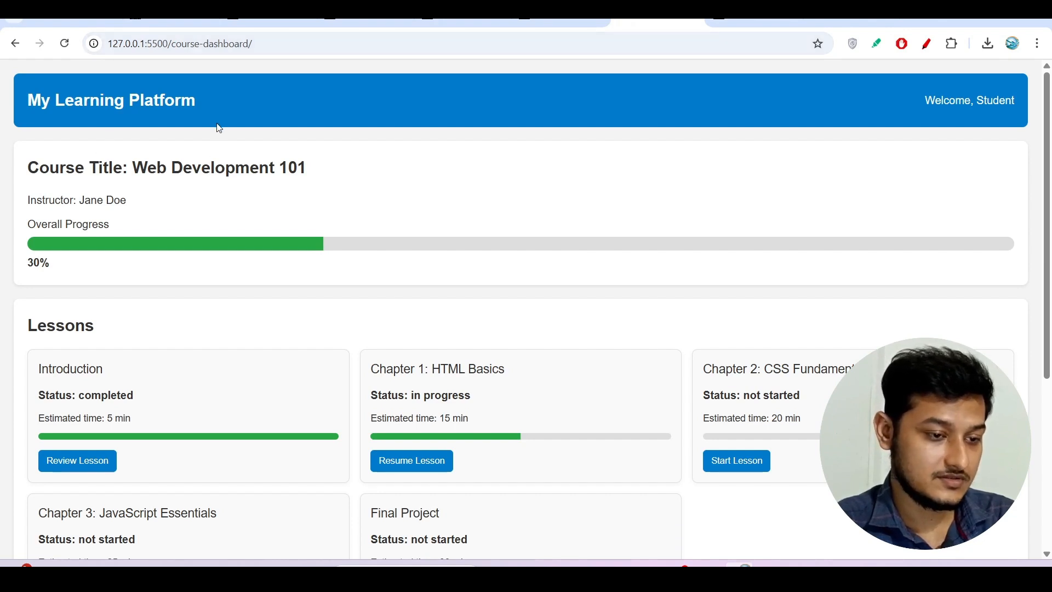
mouse_move(497, 119)
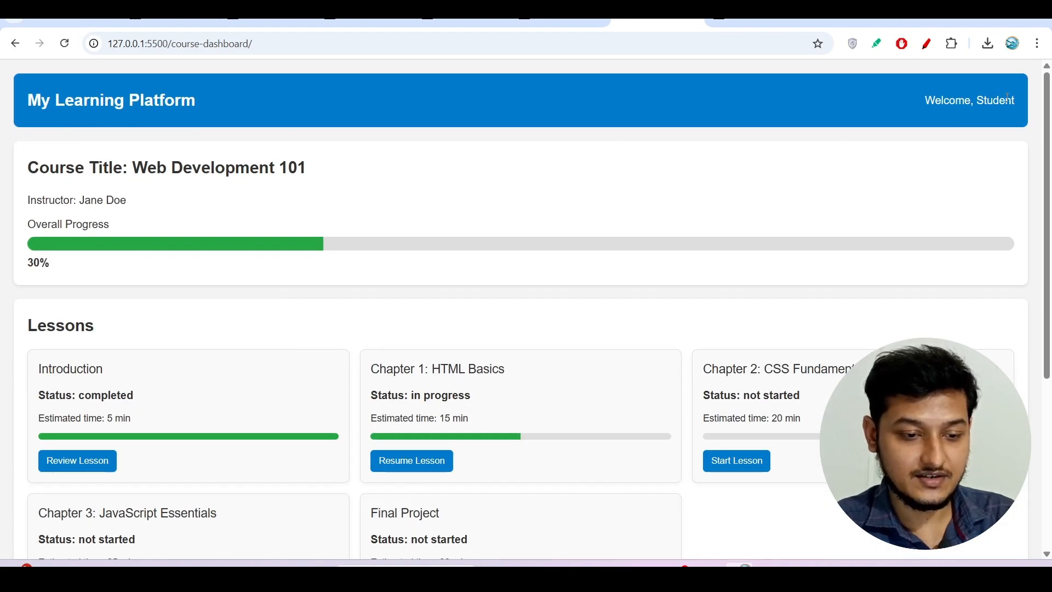
scroll(down, 3)
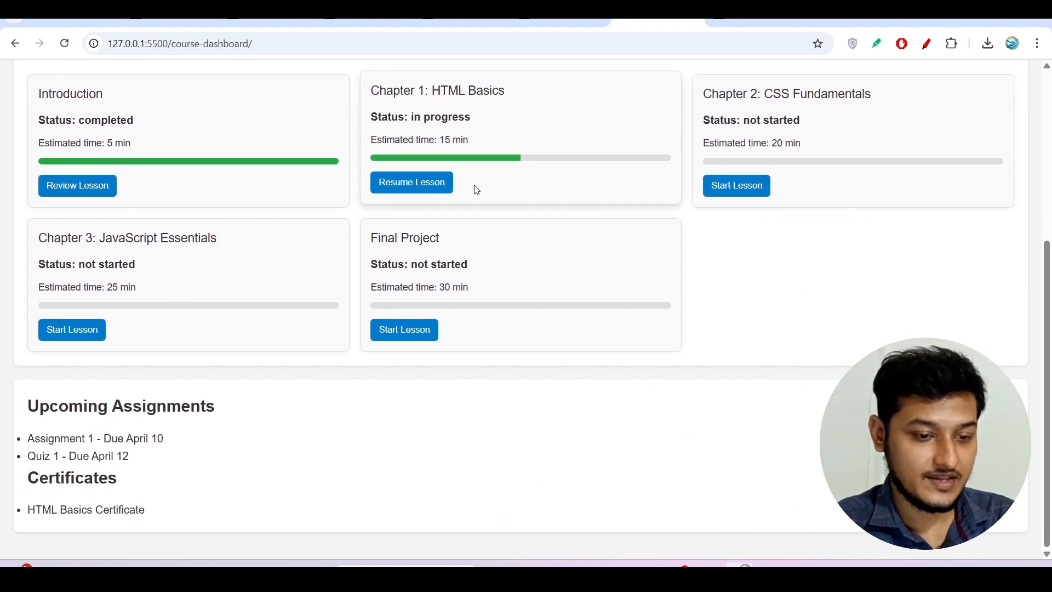
scroll(up, 3)
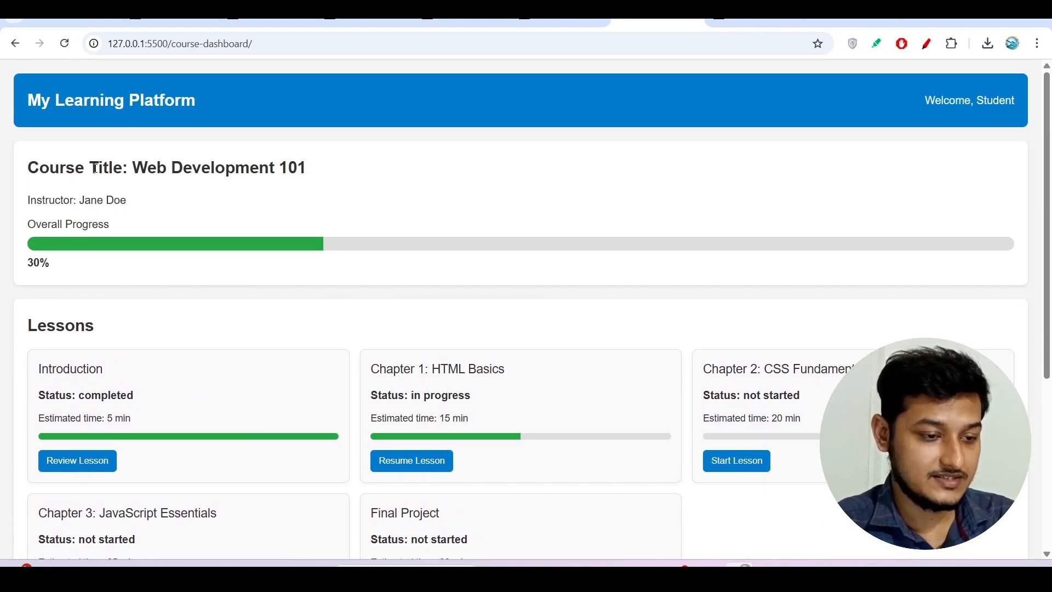
mouse_move(316, 159)
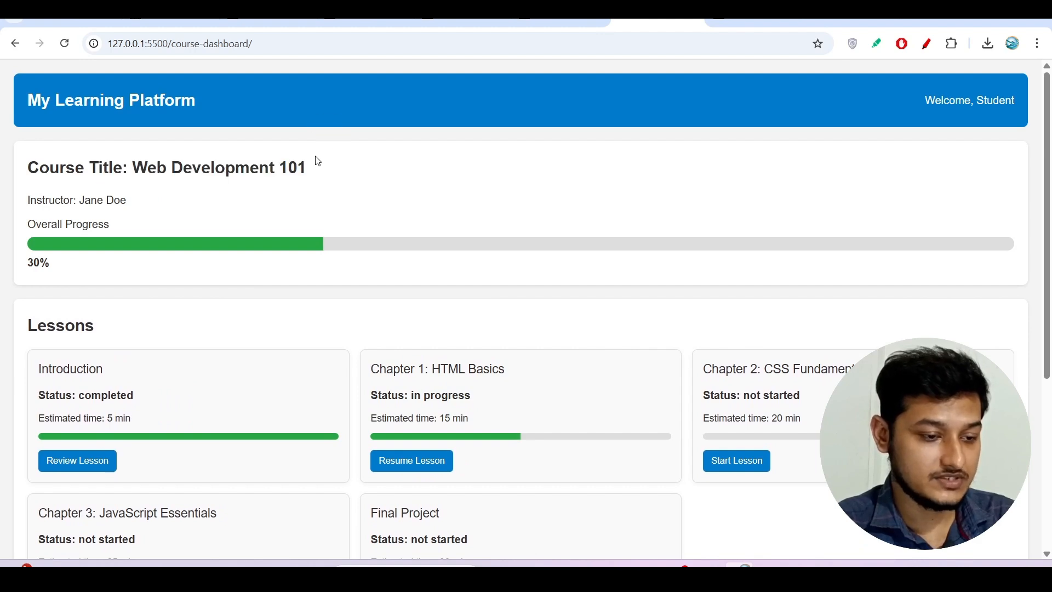
mouse_move(60, 213)
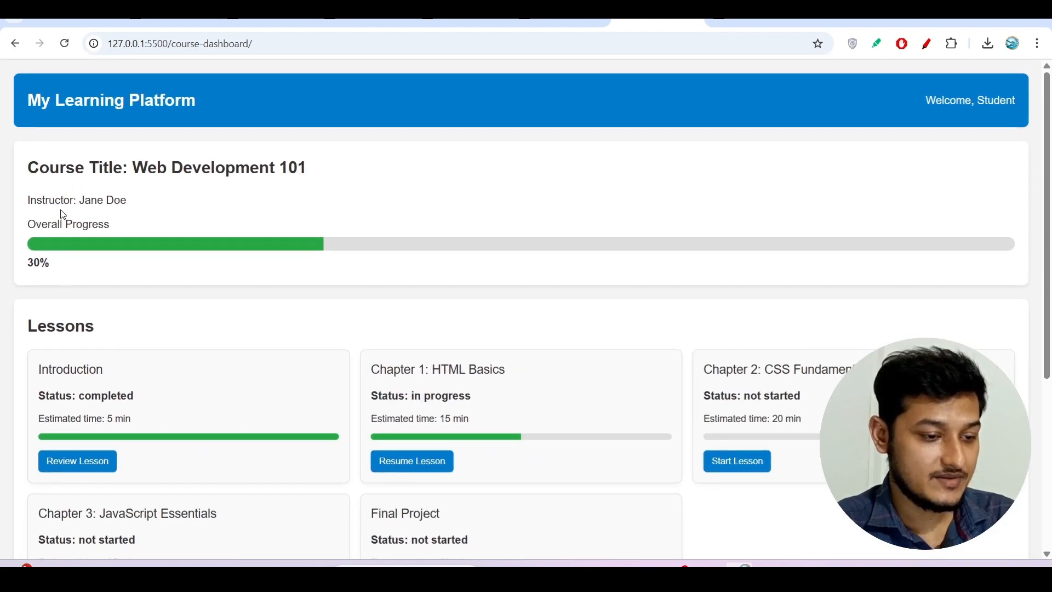
scroll(down, 3)
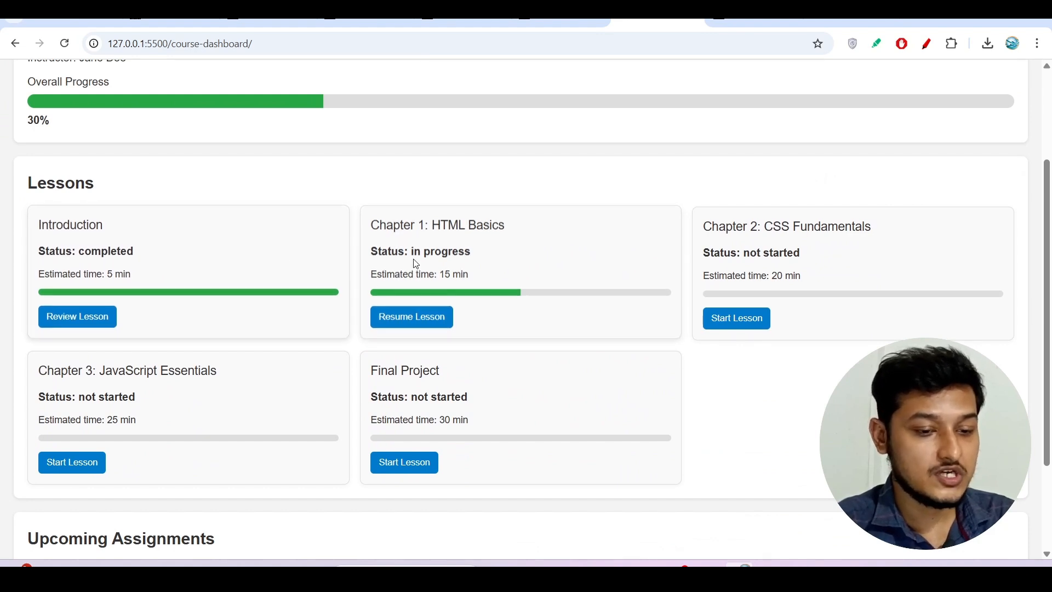
scroll(up, 3)
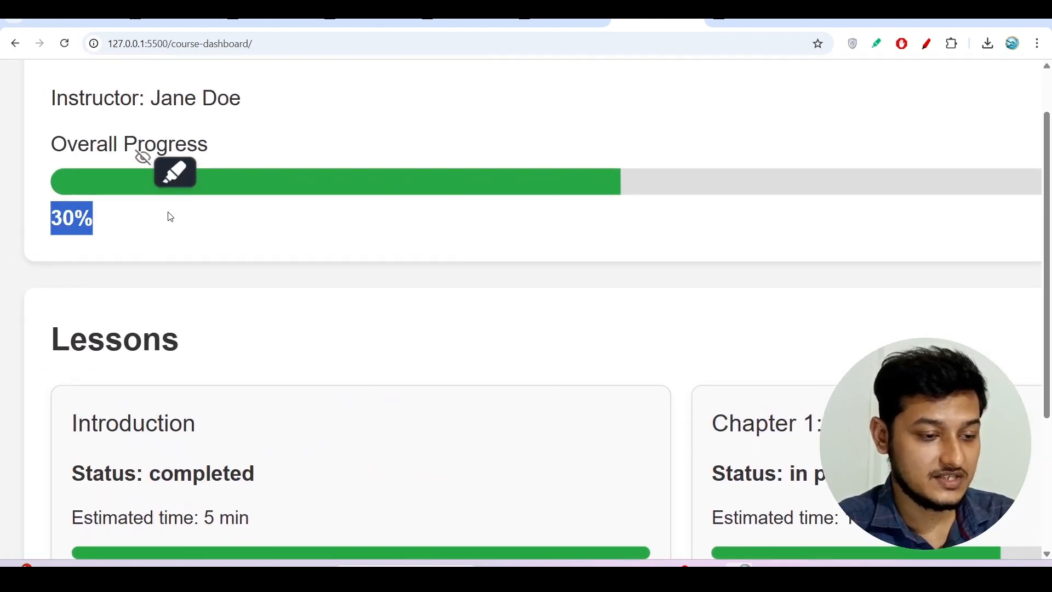
scroll(down, 3)
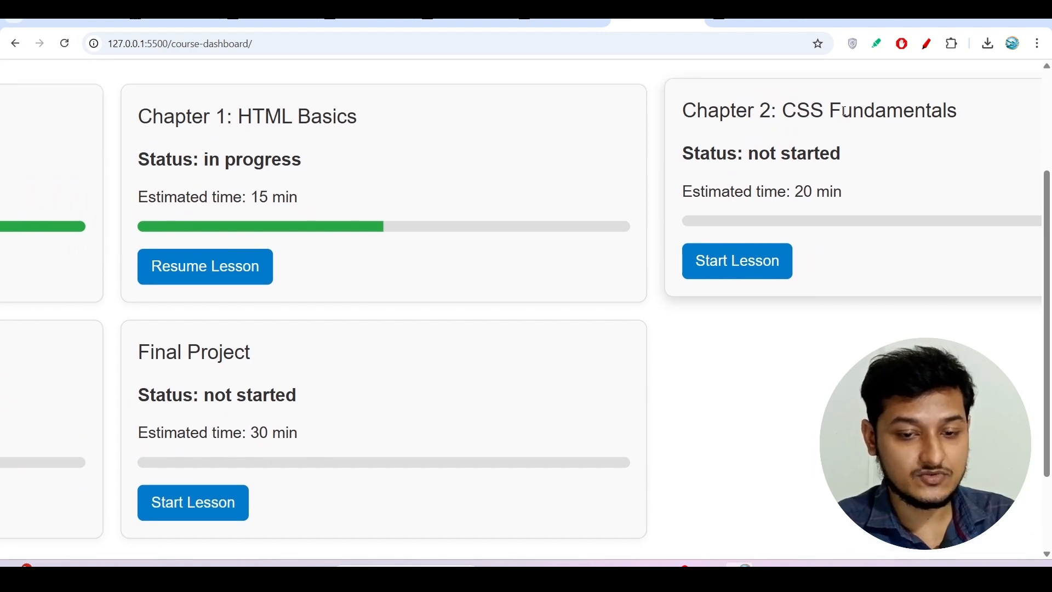
mouse_move(735, 286)
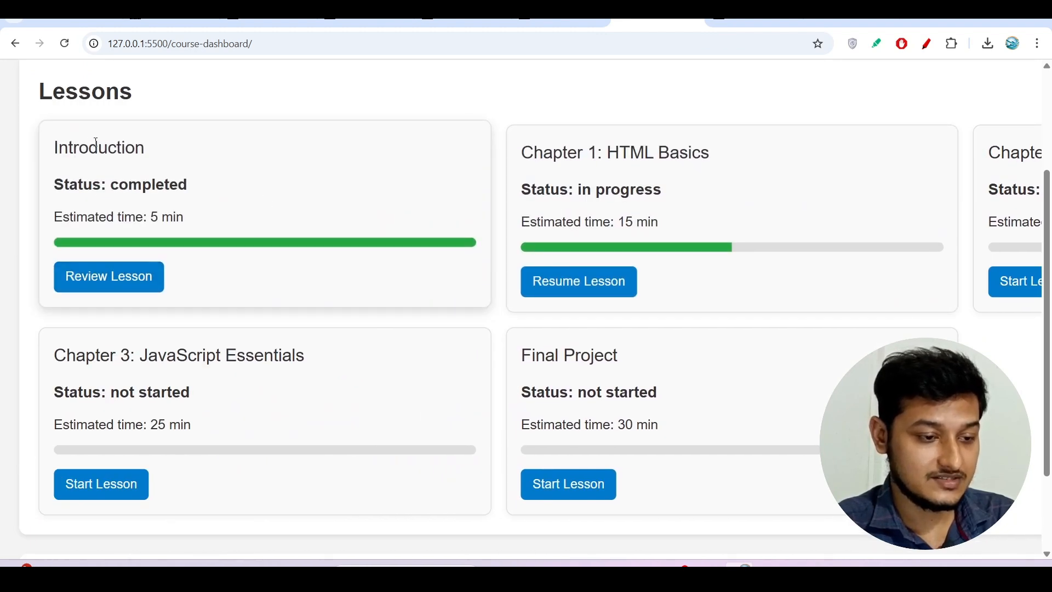
mouse_move(129, 194)
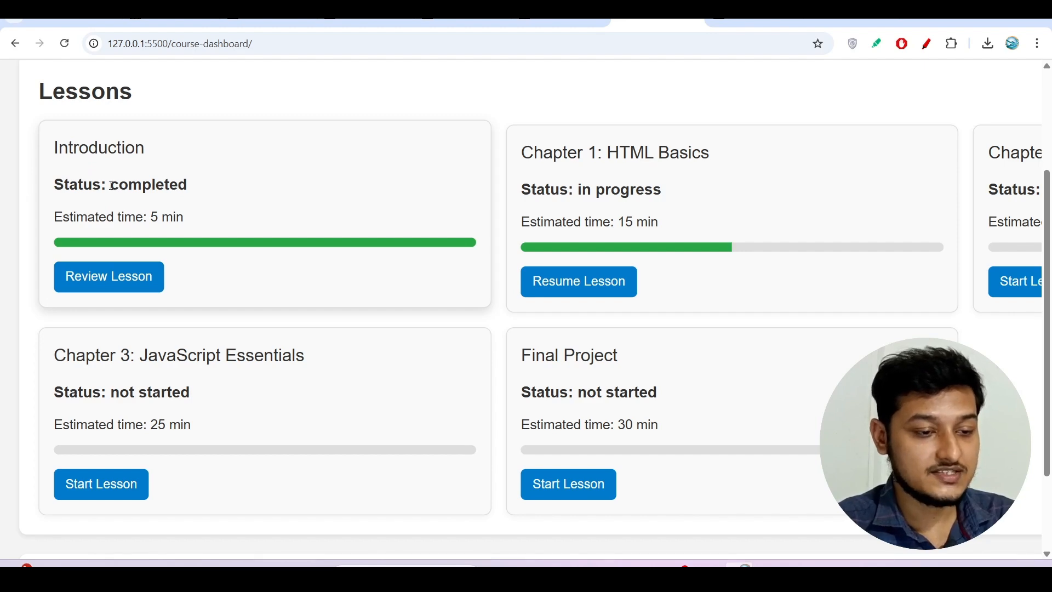
double_click(146, 184)
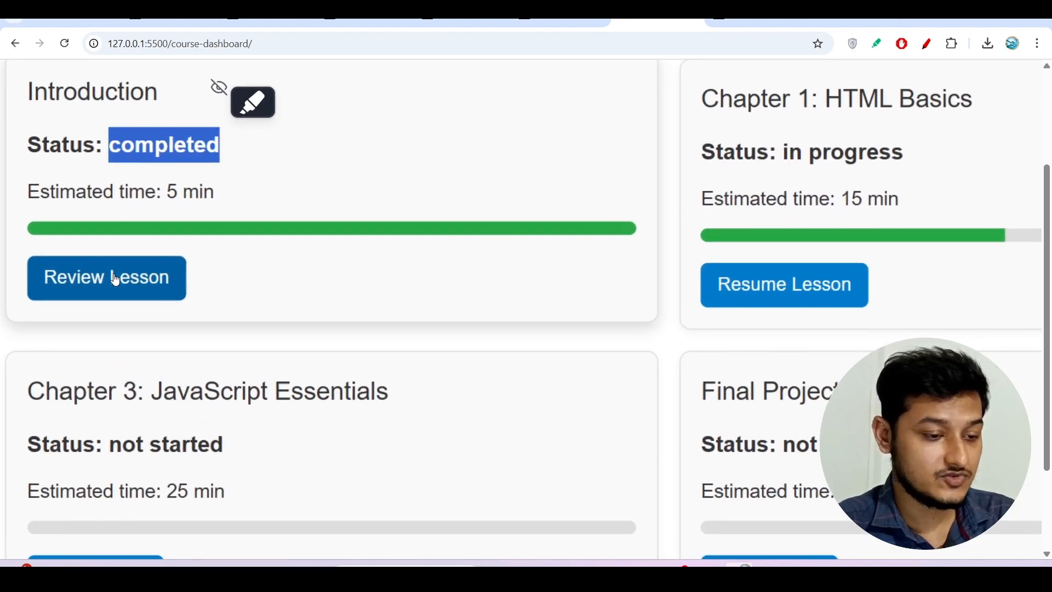
mouse_move(616, 227)
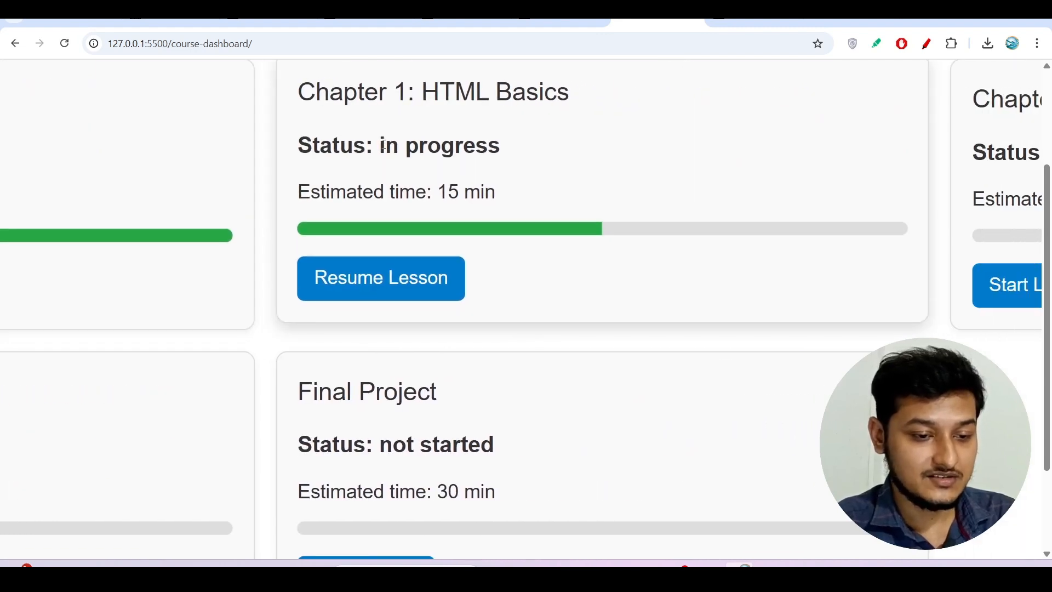
double_click(439, 146)
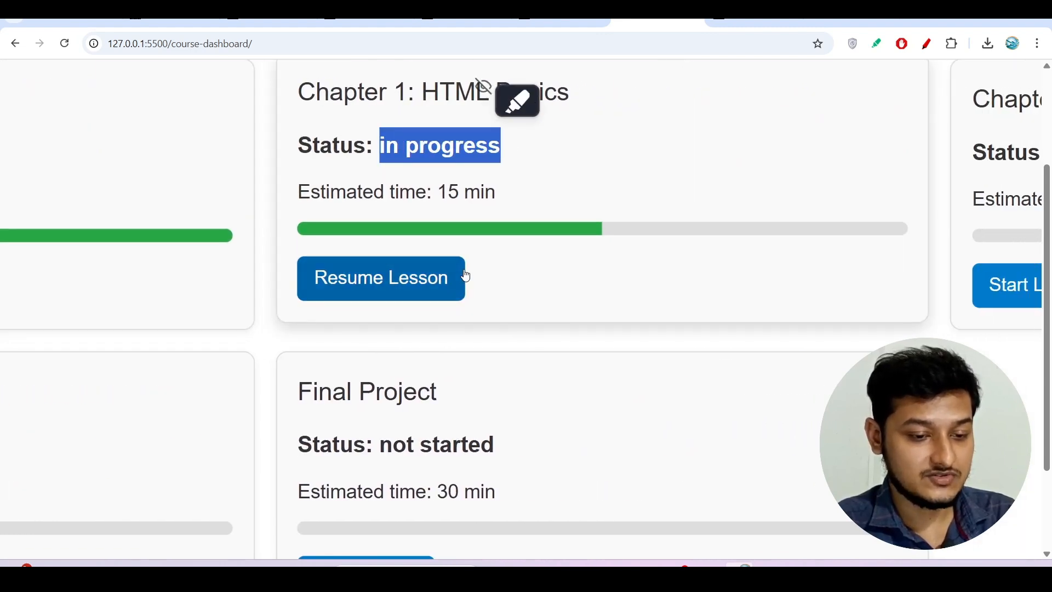
scroll(down, 3)
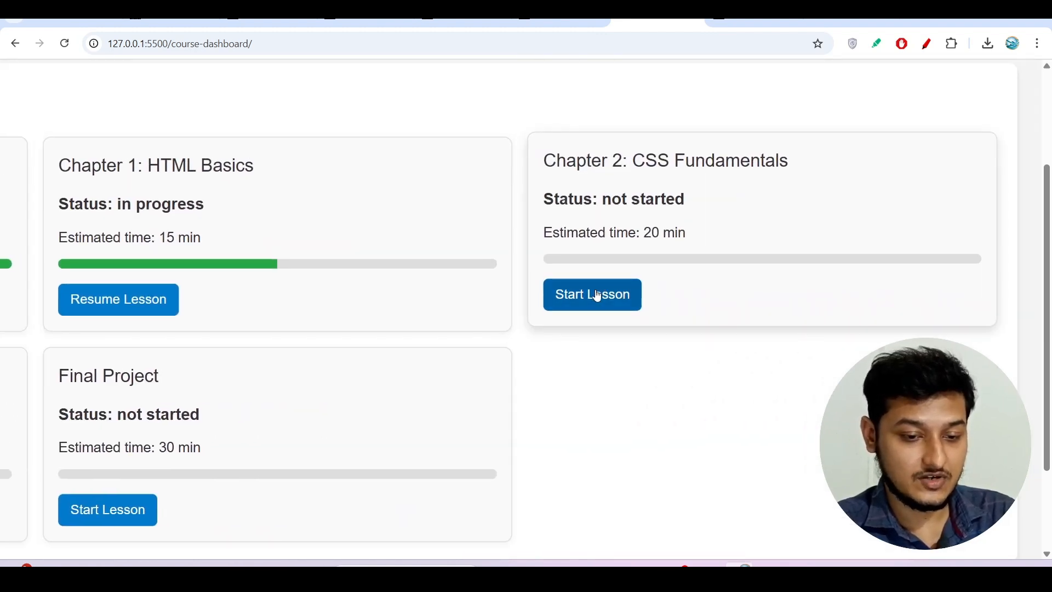
- Start the Chapter 2 CSS Fundamentals lesson, then resume it to completion
click(591, 294)
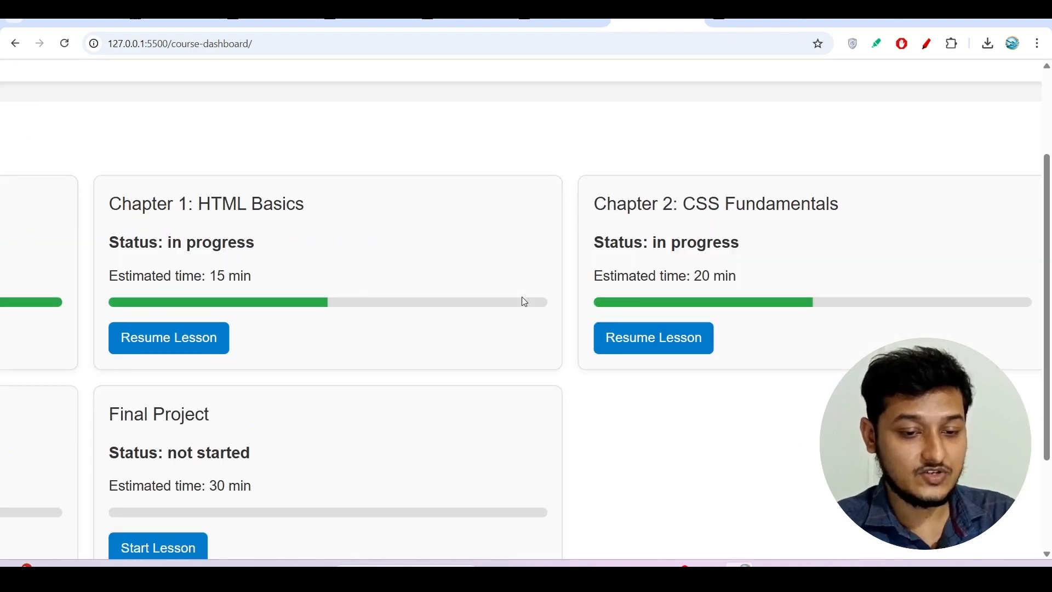
scroll(up, 3)
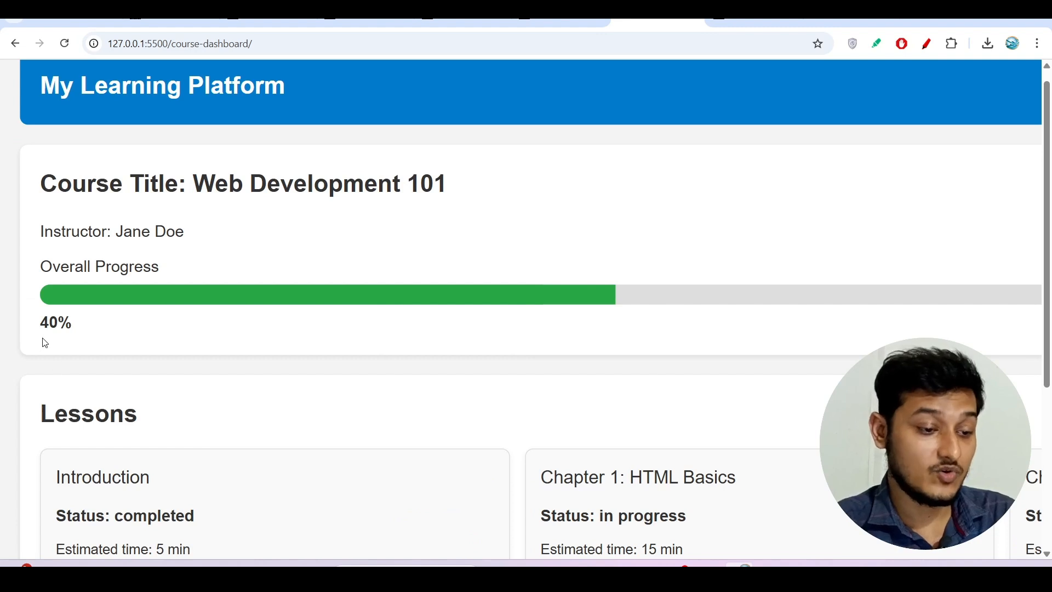
mouse_move(131, 322)
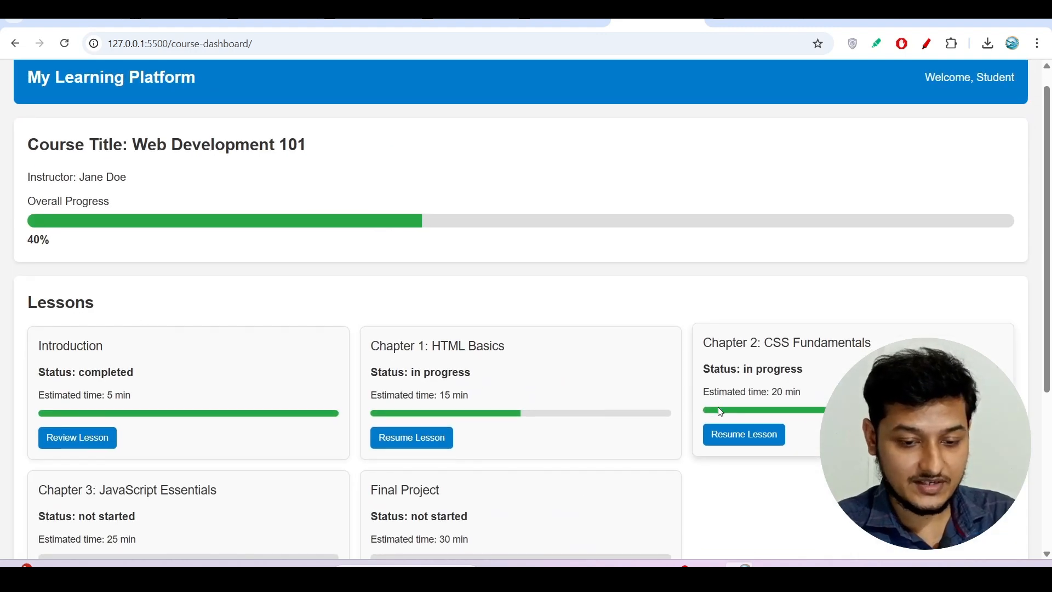
click(743, 434)
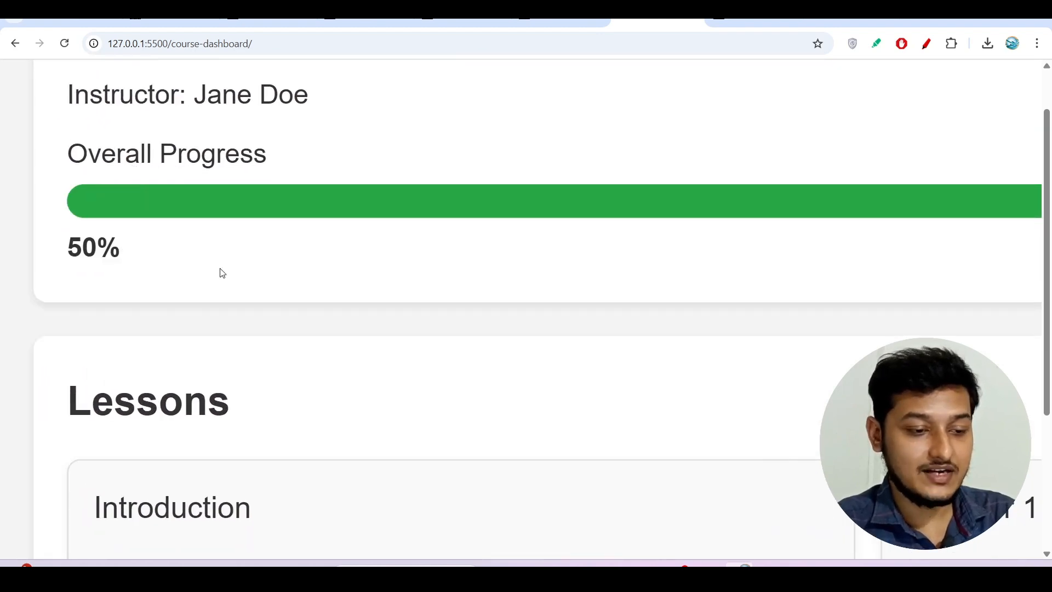
- Scroll the dashboard to check 50% progress, upcoming assignments and the HTML Basics certificate
scroll(down, 3)
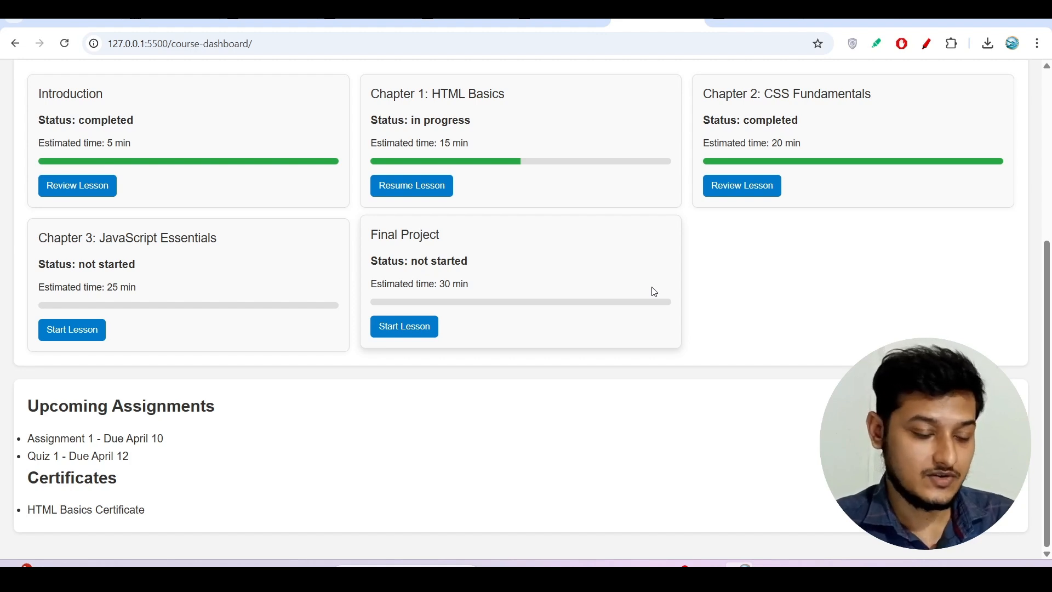
scroll(down, 3)
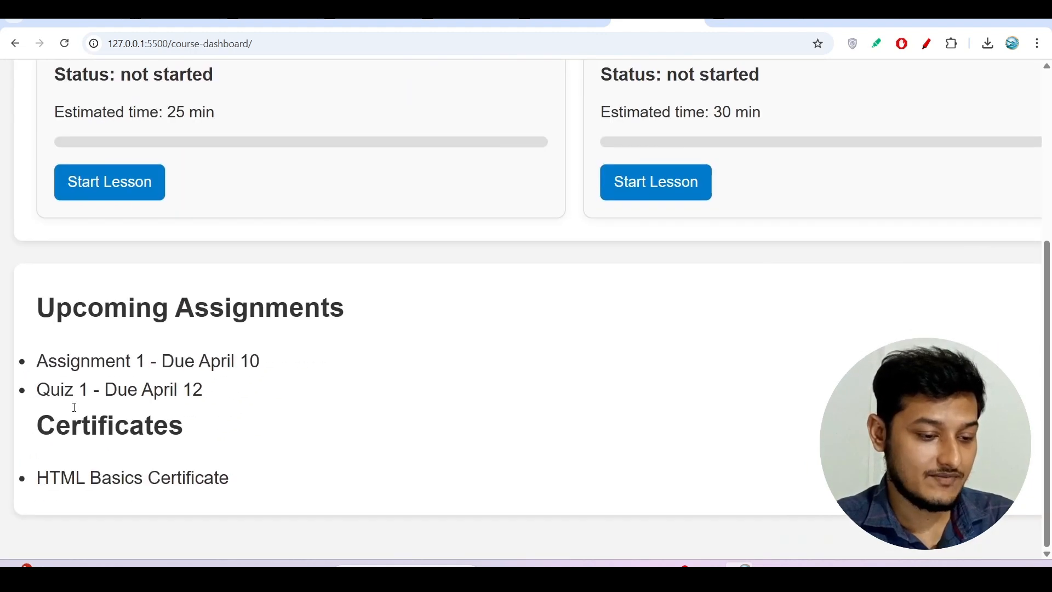
scroll(up, 3)
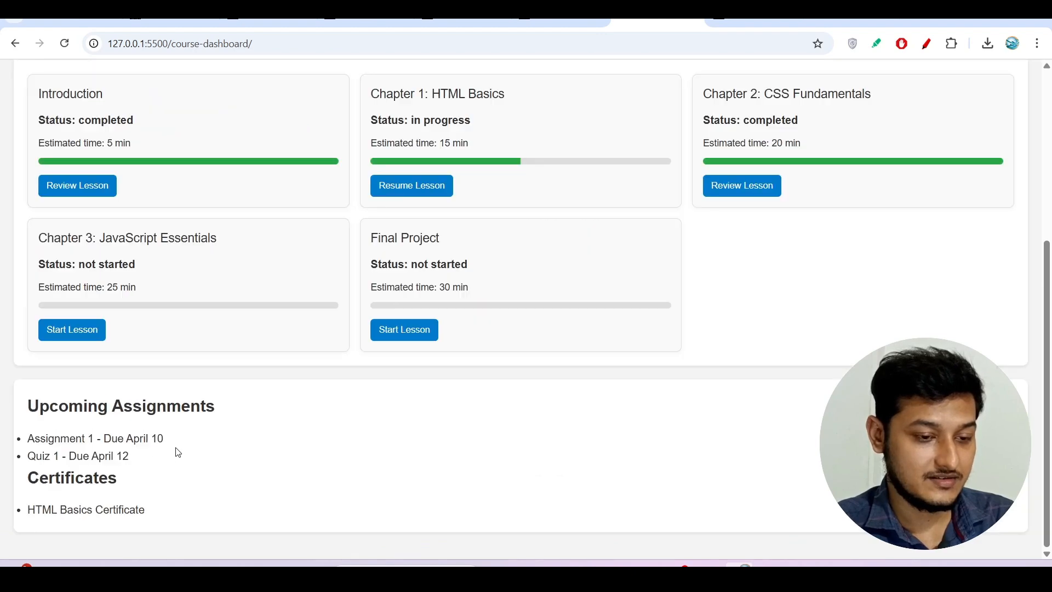
scroll(down, 3)
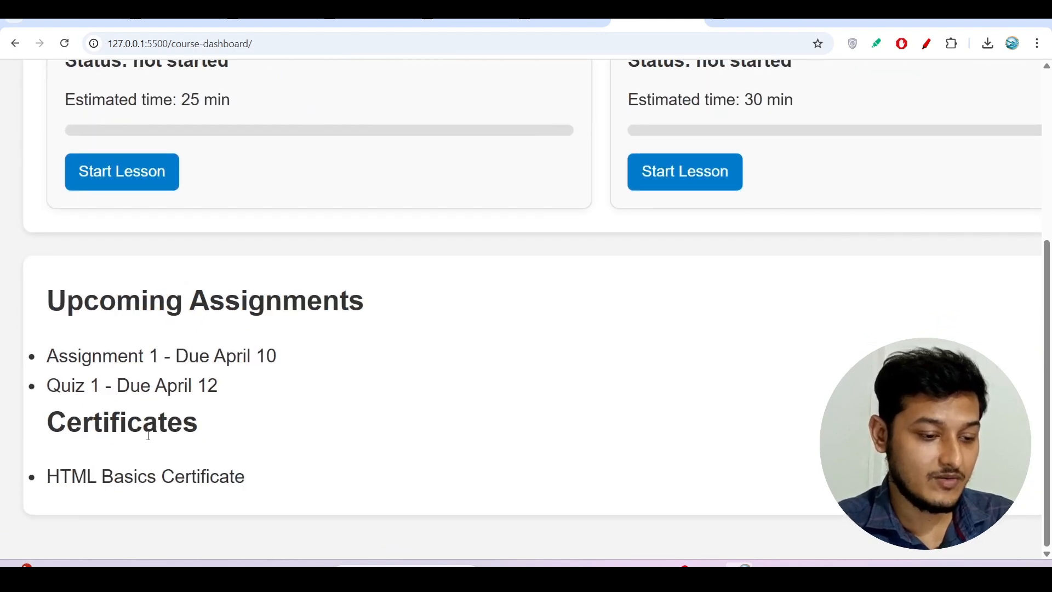
scroll(up, 3)
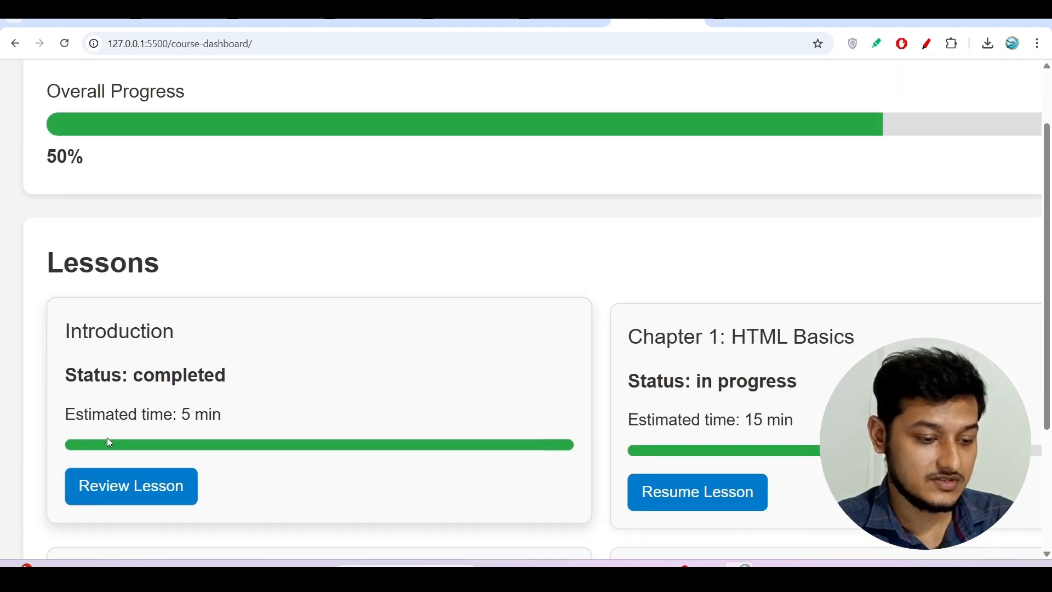
scroll(down, 3)
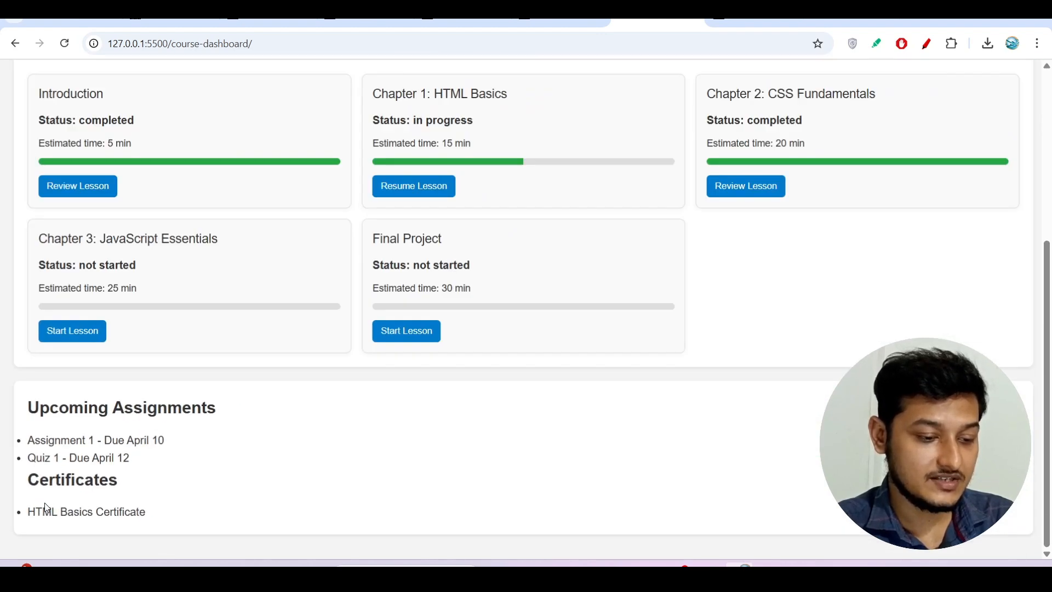
scroll(up, 3)
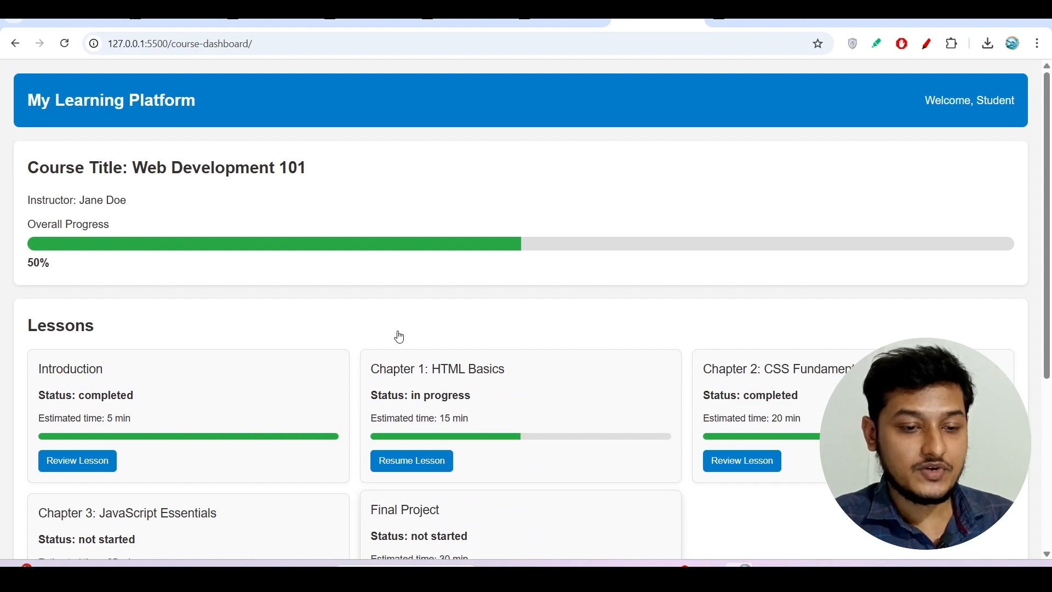
mouse_move(700, 553)
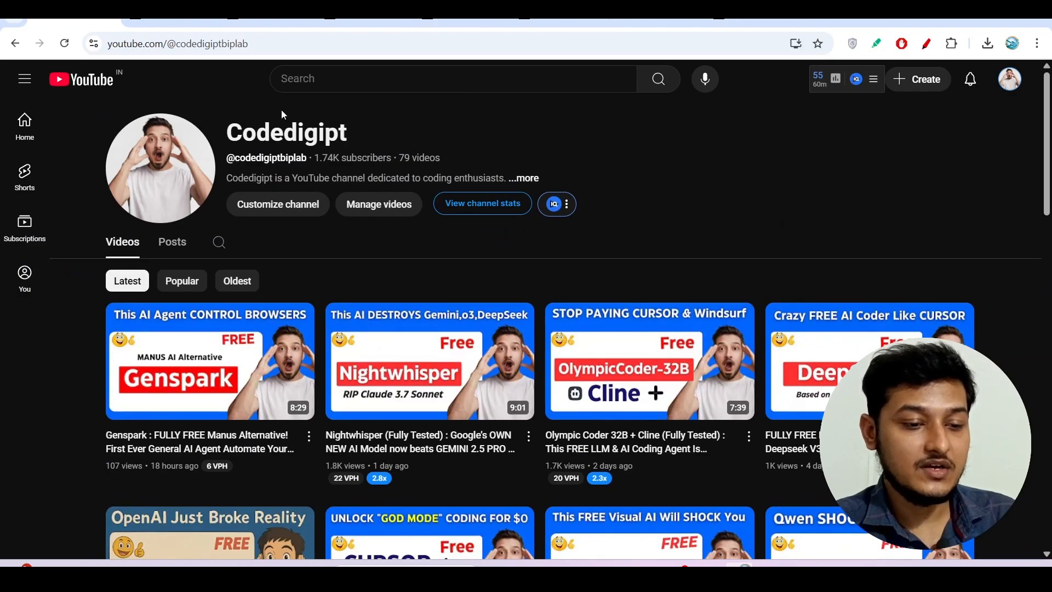
mouse_move(442, 118)
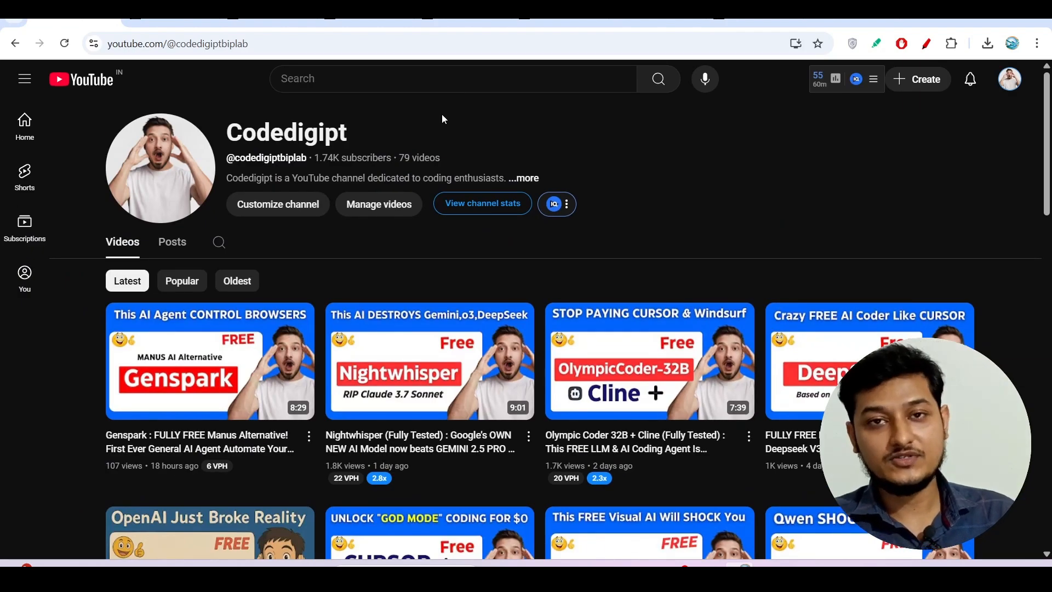